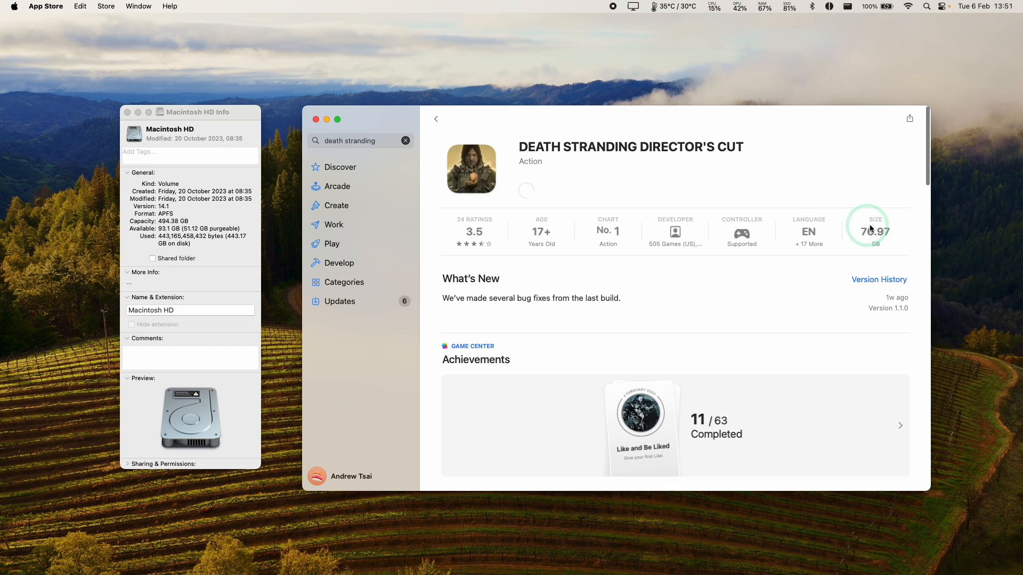
mouse_move(523, 197)
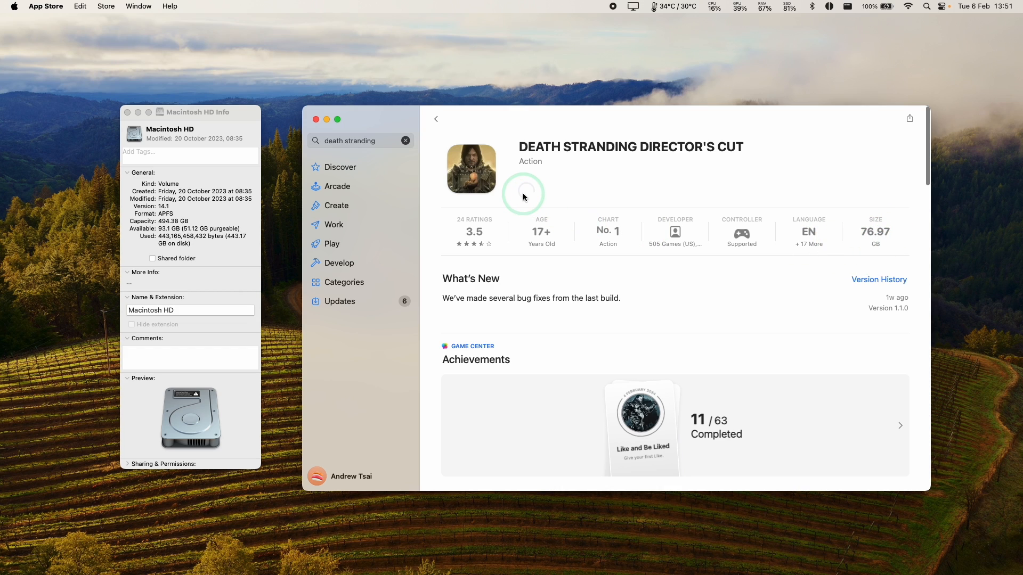
- Attempt to get Death Stranding Director's Cut and acknowledge the not-enough-disk-space alert
click(526, 189)
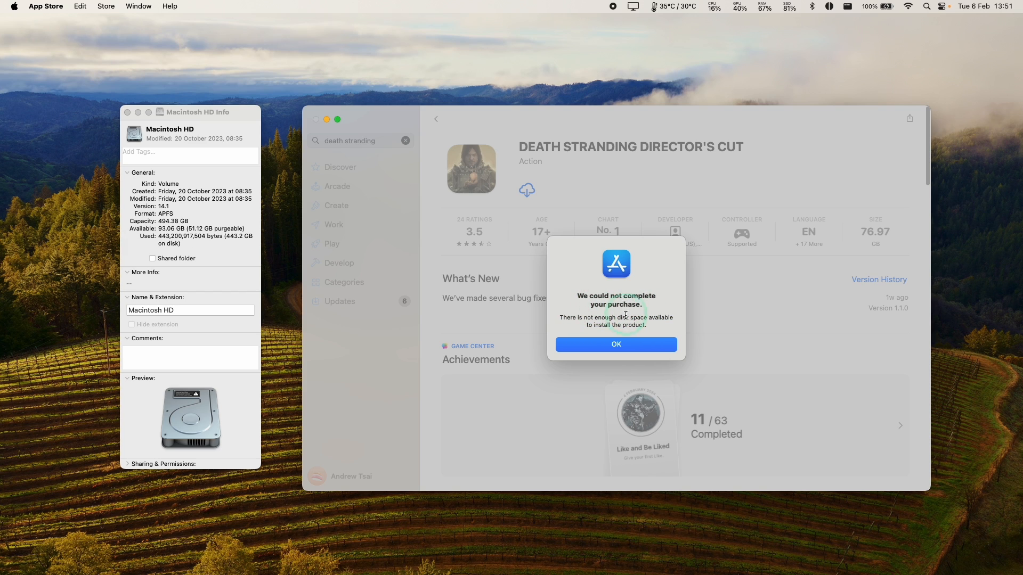
click(615, 344)
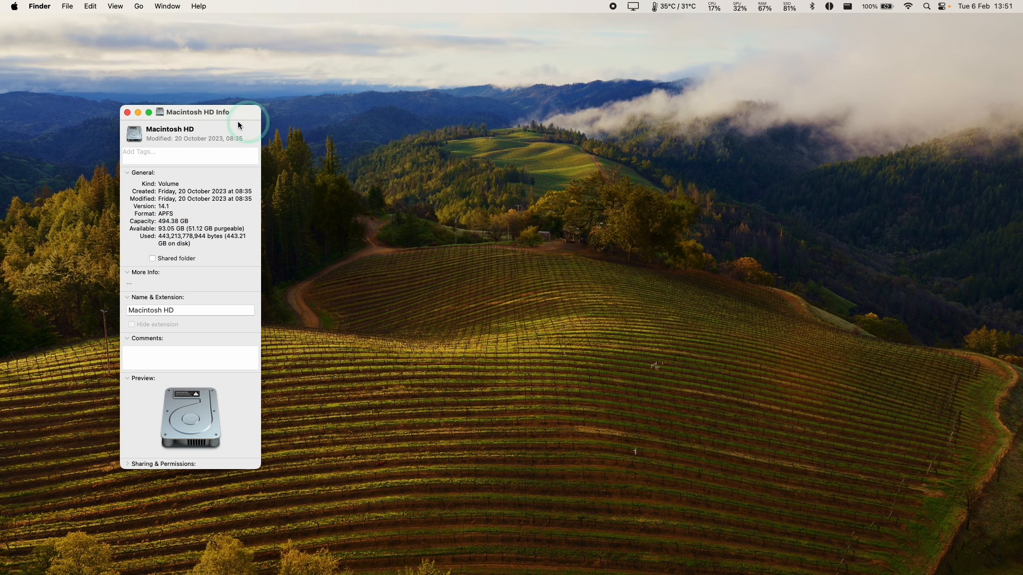
- Close the Macintosh HD info and show the external CT2000P2 SSD8 Media drive's details in Disk Utility
click(128, 112)
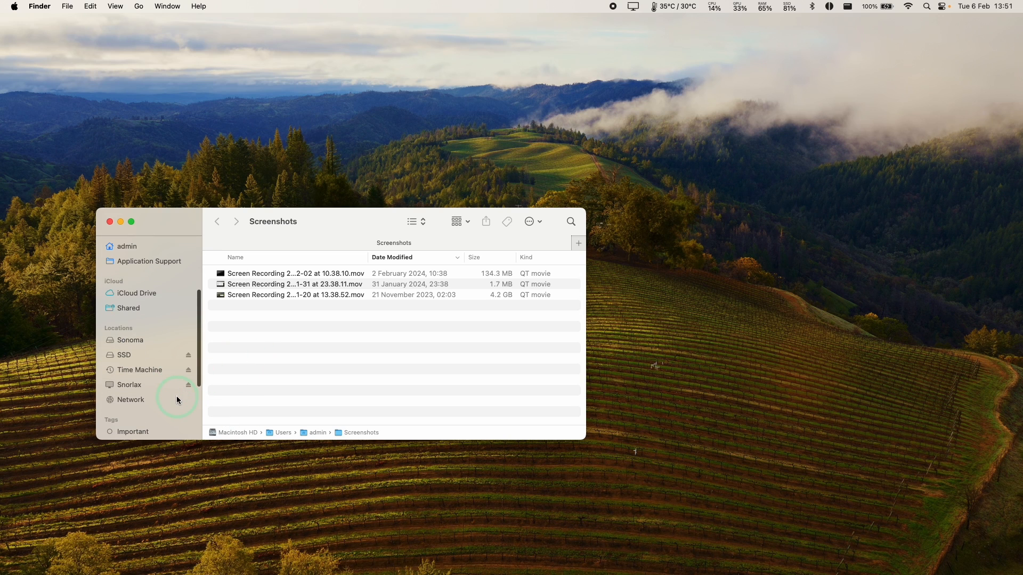
click(123, 355)
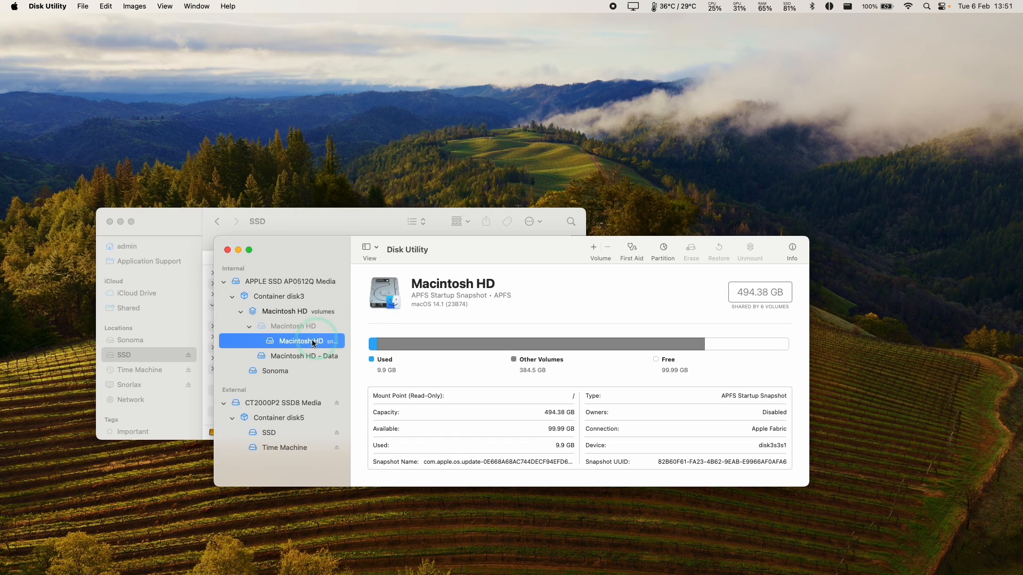
click(283, 402)
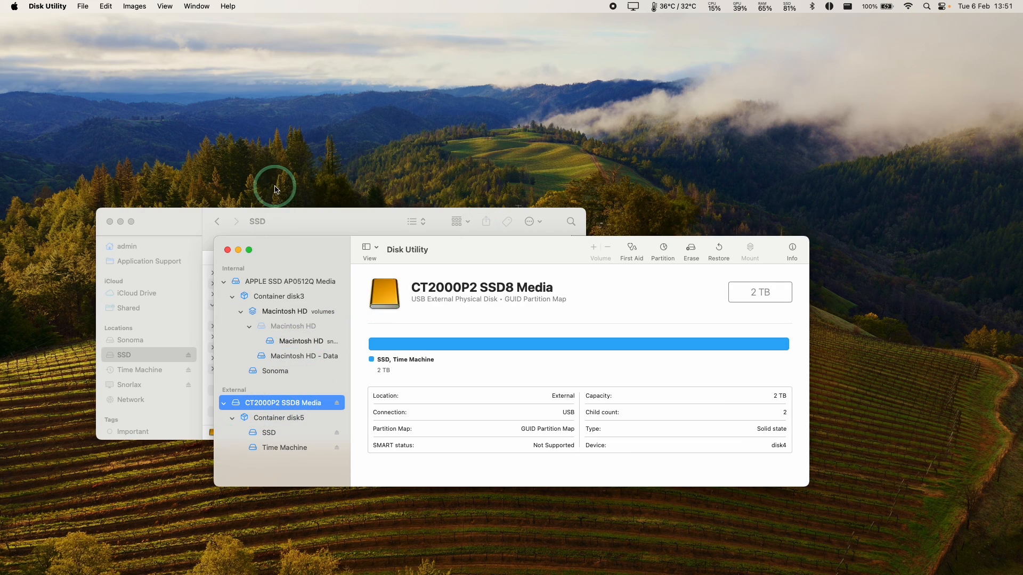
click(165, 6)
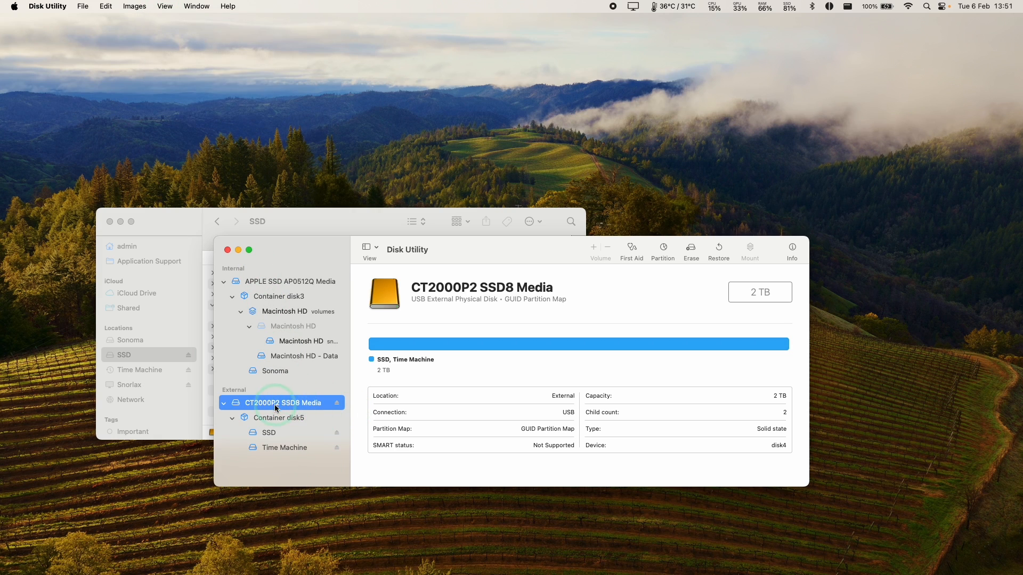
mouse_move(401, 334)
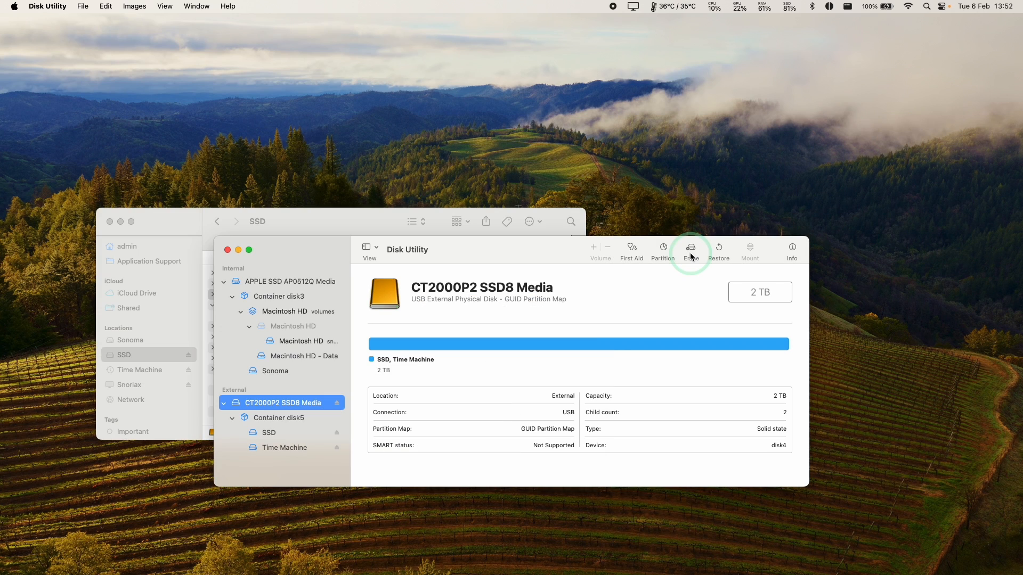
- Erase the external drive to a single APFS volume named External macOS and finish the erase report
click(690, 249)
text(External macOS)
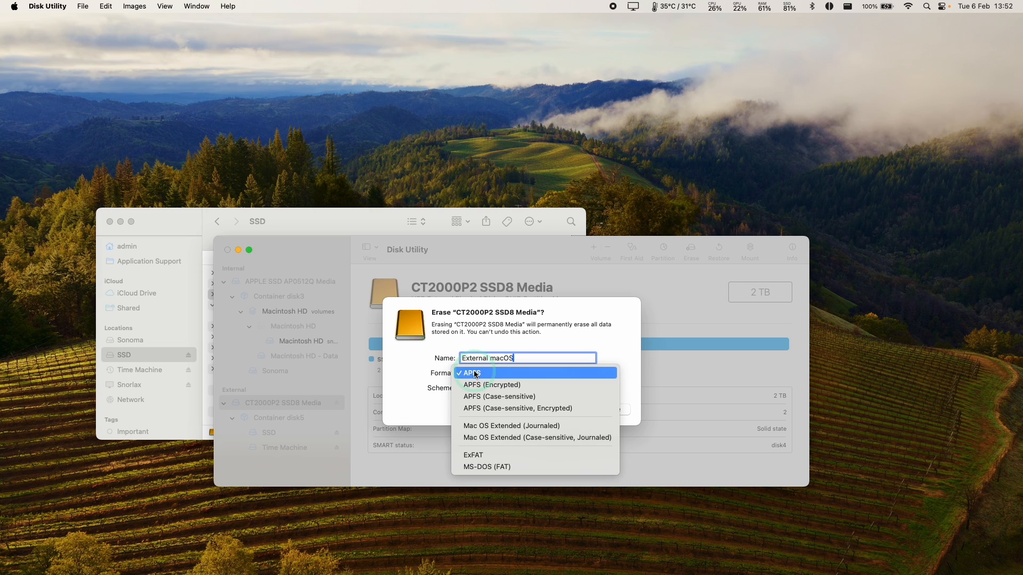
click(469, 372)
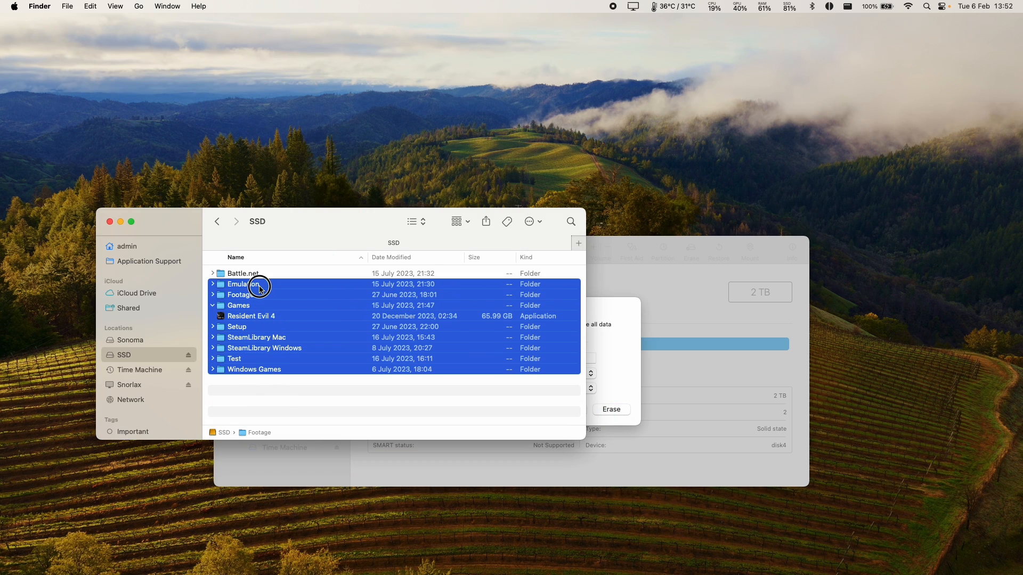
click(234, 358)
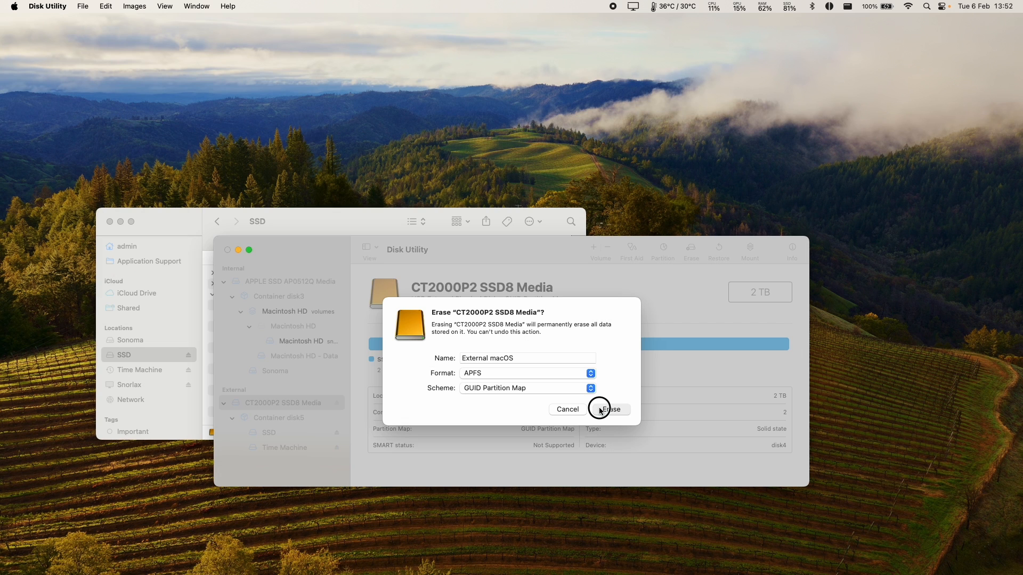
click(609, 409)
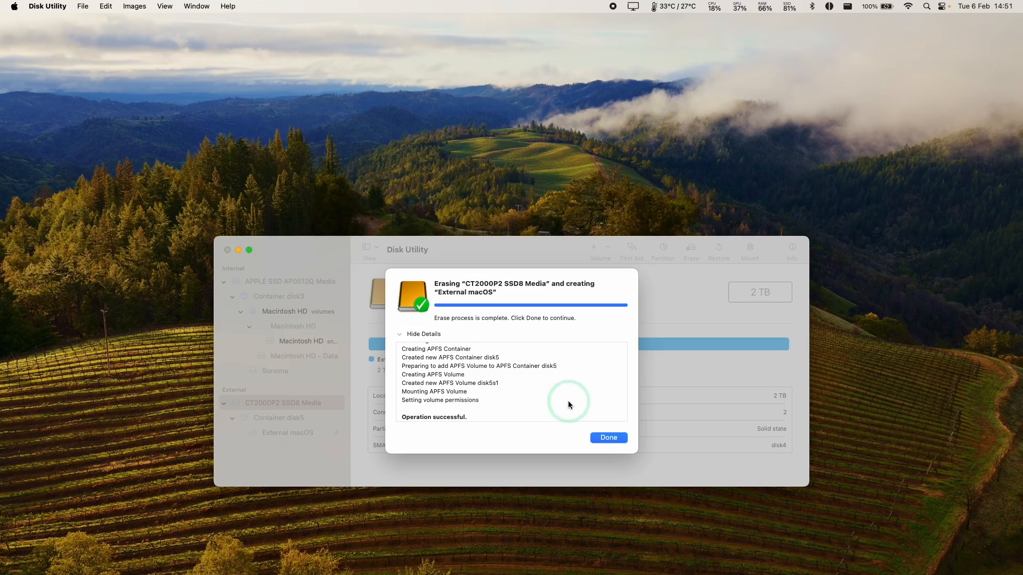
click(607, 436)
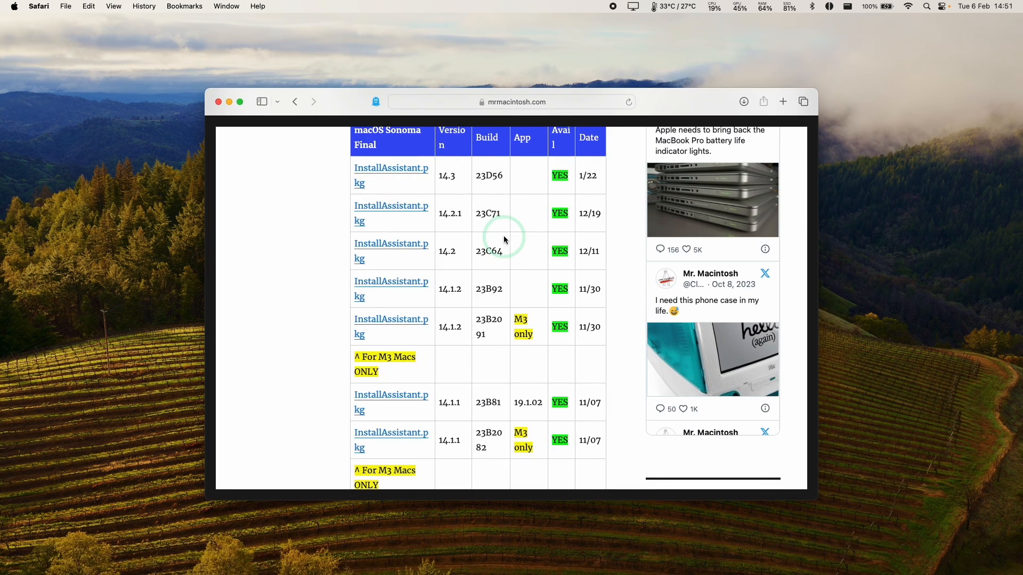
- Reach the macOS Sonoma Final Full Installer table on the Mr. Macintosh Sonoma Installers page
click(510, 102)
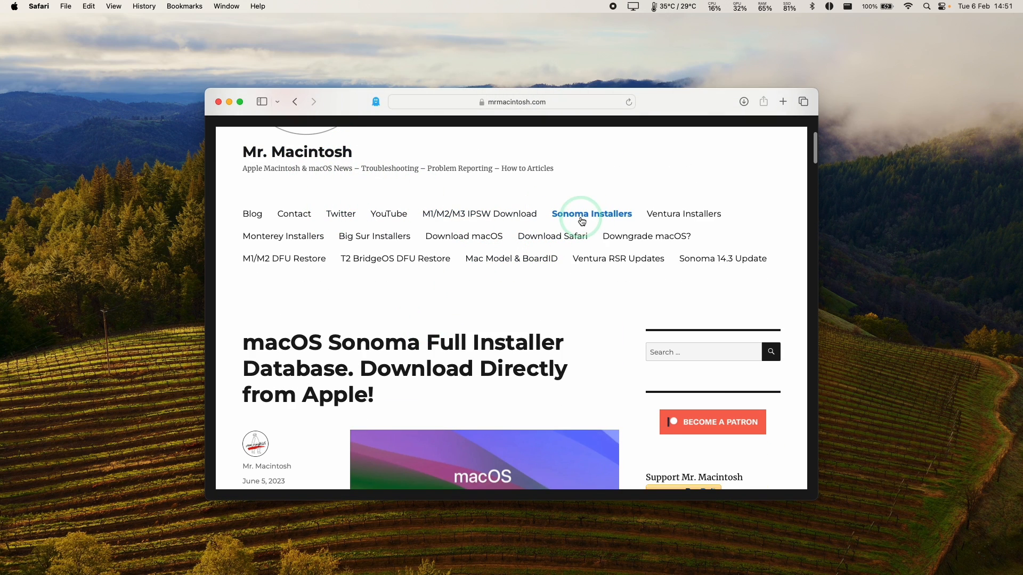
click(591, 214)
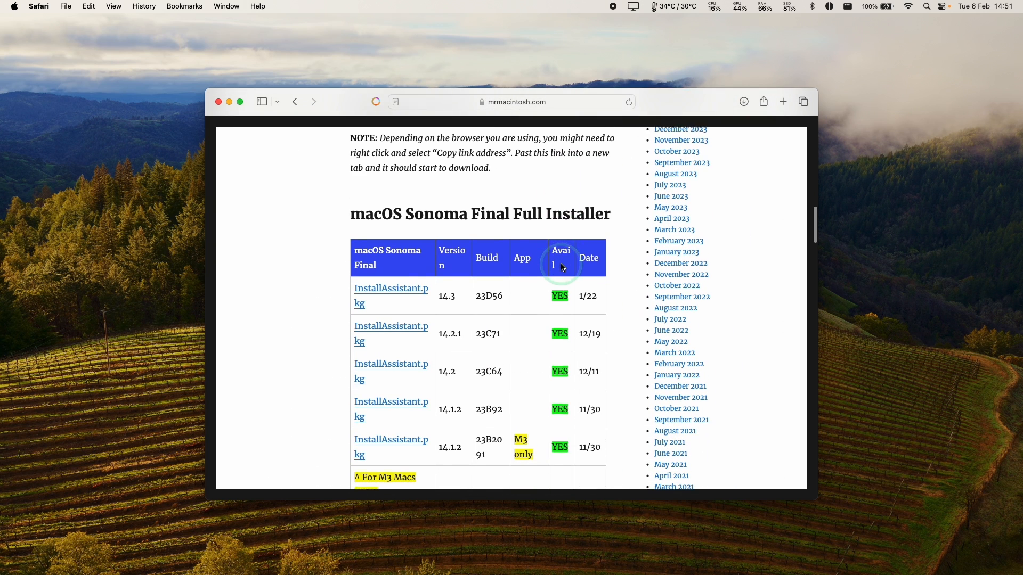
scroll(down, 3)
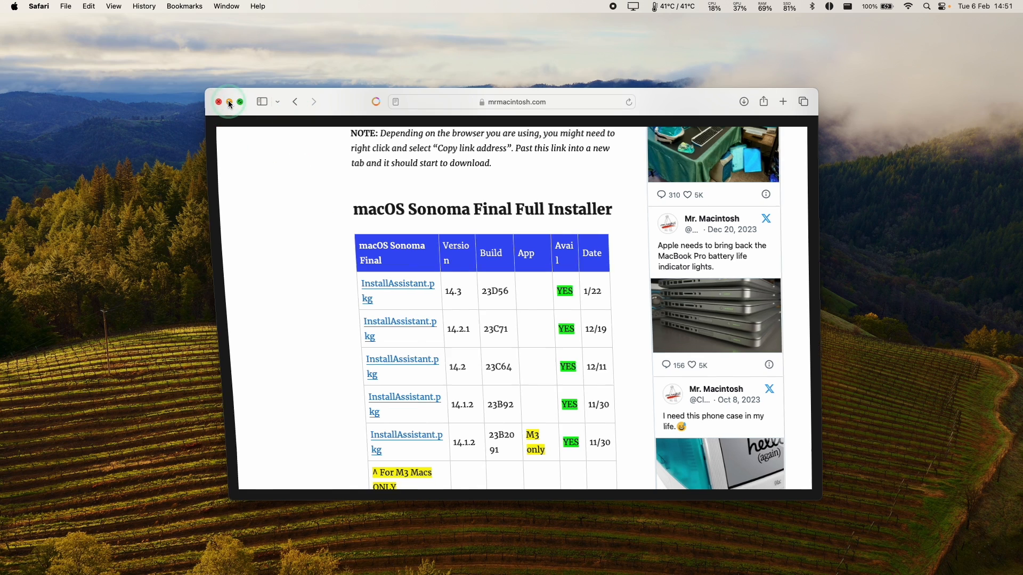
- Launch InstallAssistant.pkg from the Downloads folder
click(219, 102)
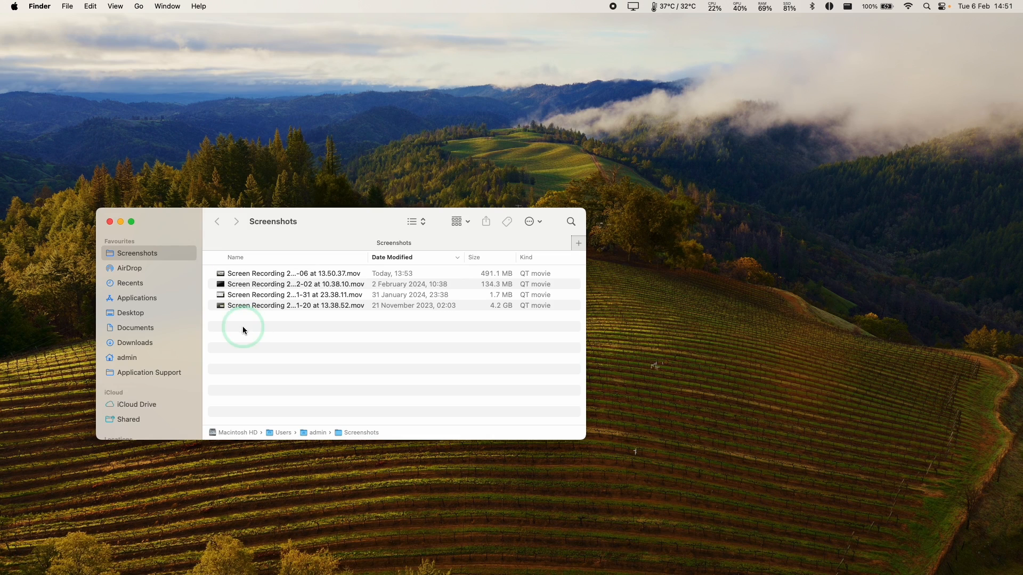
click(135, 342)
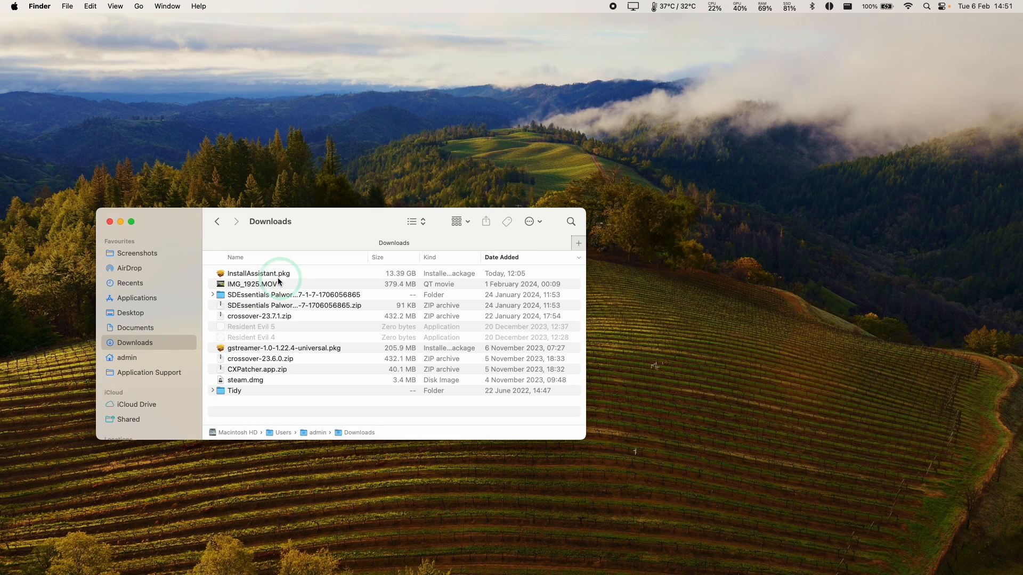
click(258, 273)
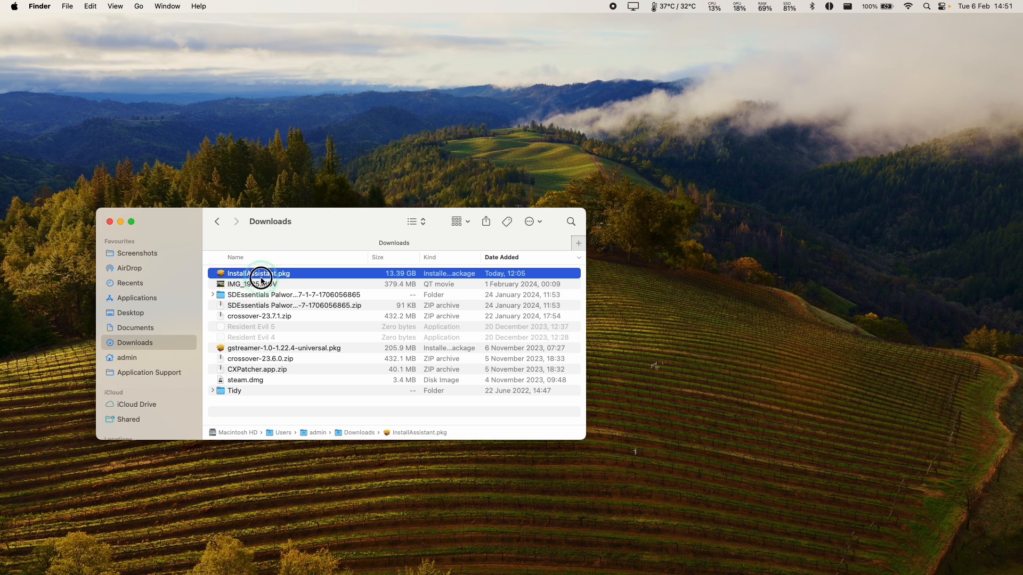
double_click(258, 272)
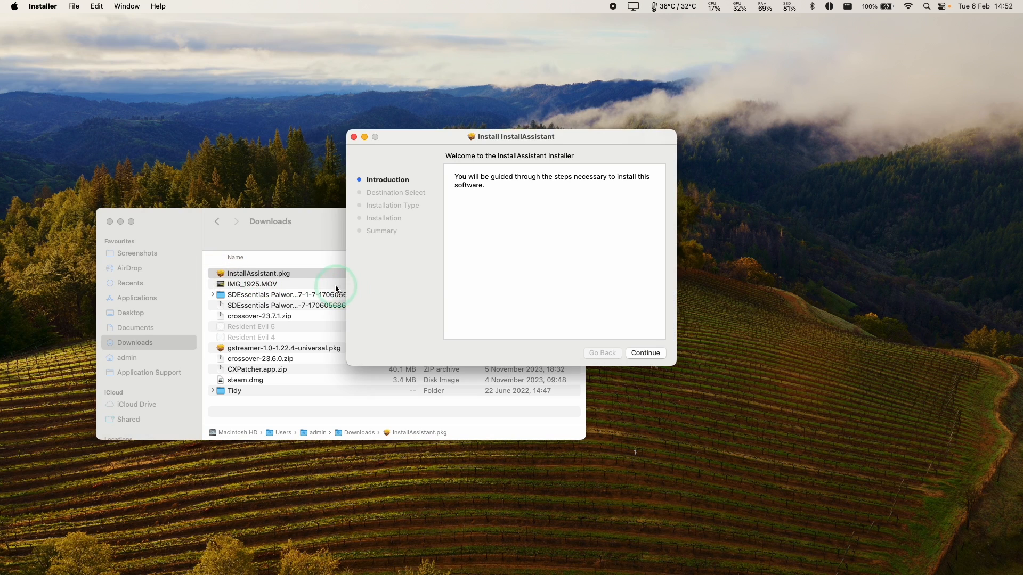
- Install the package on Macintosh HD with the admin password, making Install macOS Sonoma appear in Applications
click(645, 352)
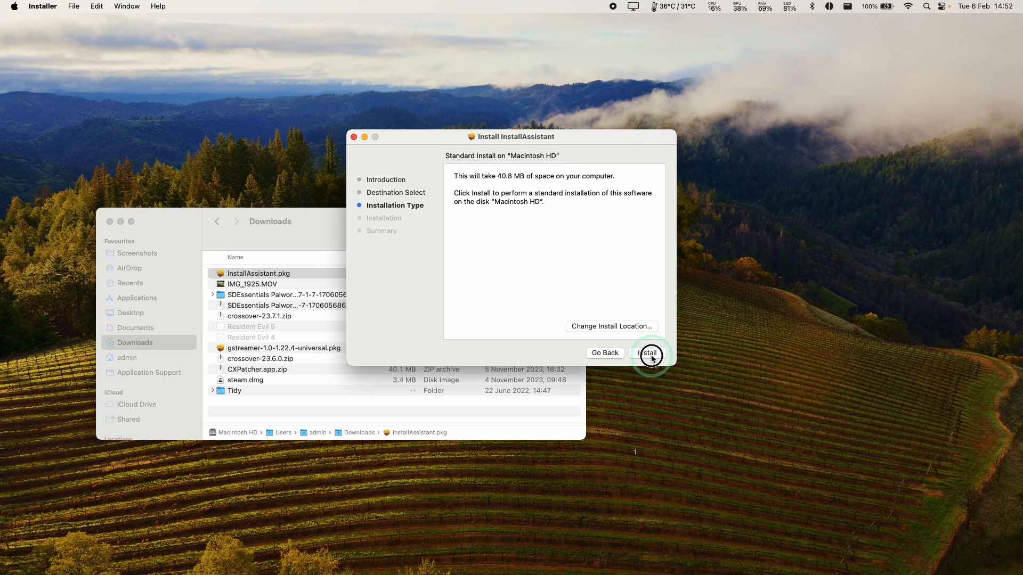
click(647, 352)
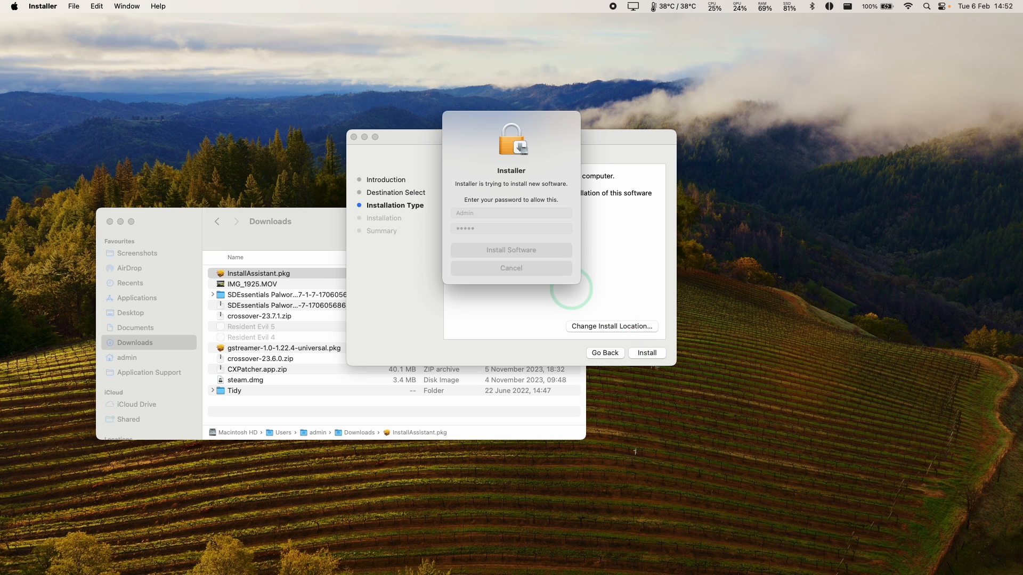
click(511, 250)
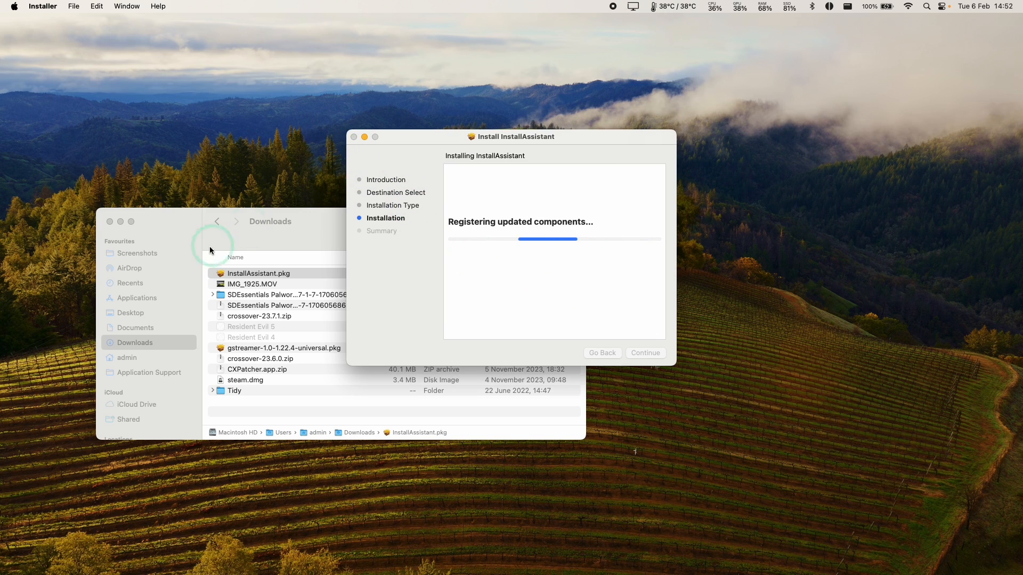
click(645, 352)
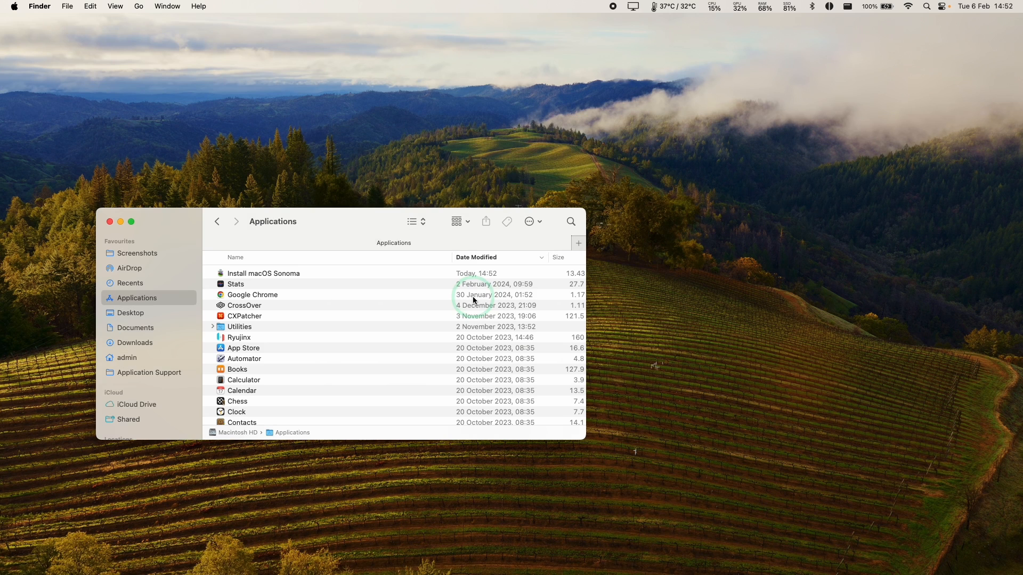
- Locate and launch Install macOS Sonoma, reaching its welcome screen
click(411, 221)
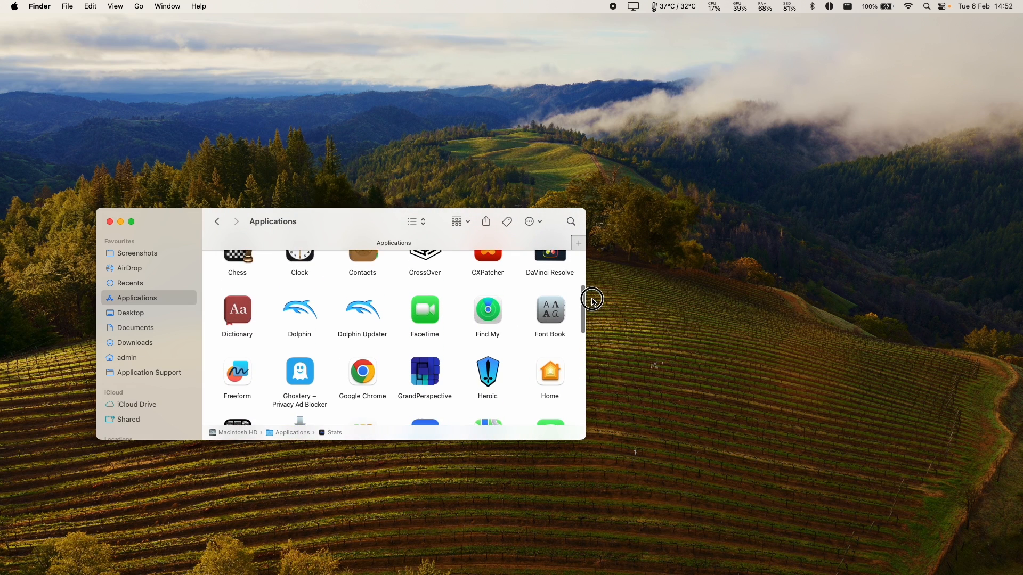
scroll(down, 3)
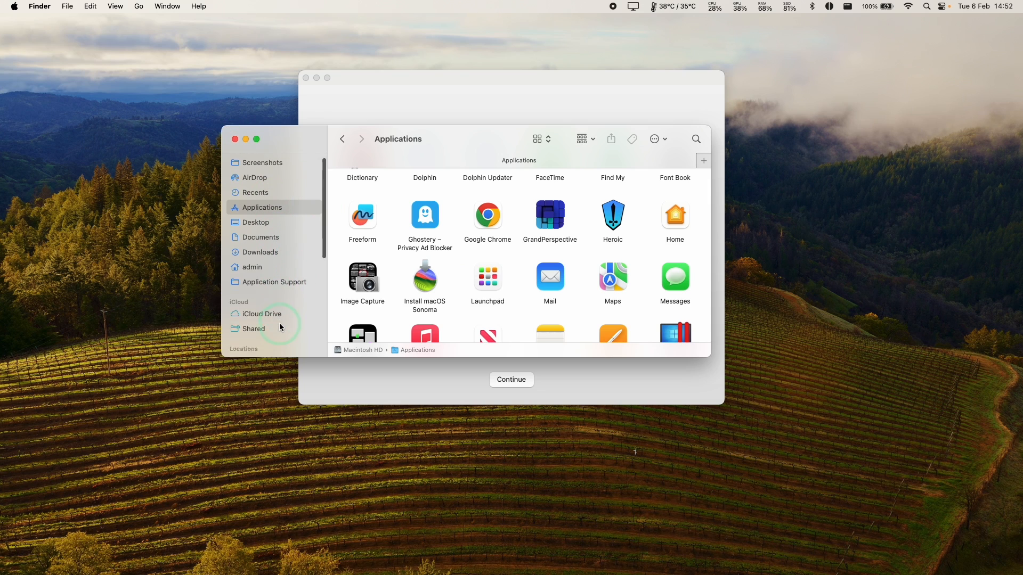
click(266, 295)
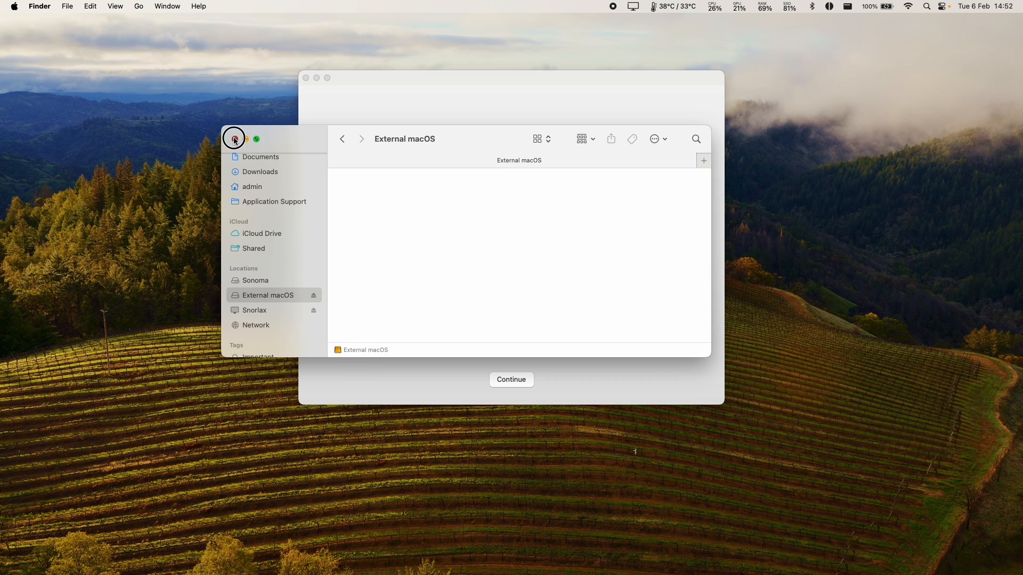
click(510, 379)
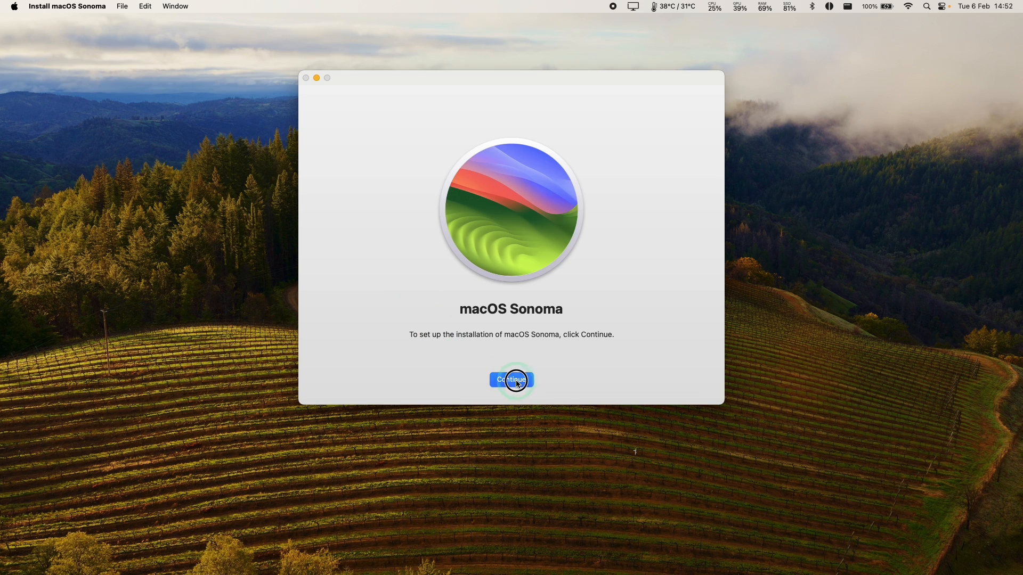
- Accept the Sonoma licence and choose External macOS from all available disks
click(511, 380)
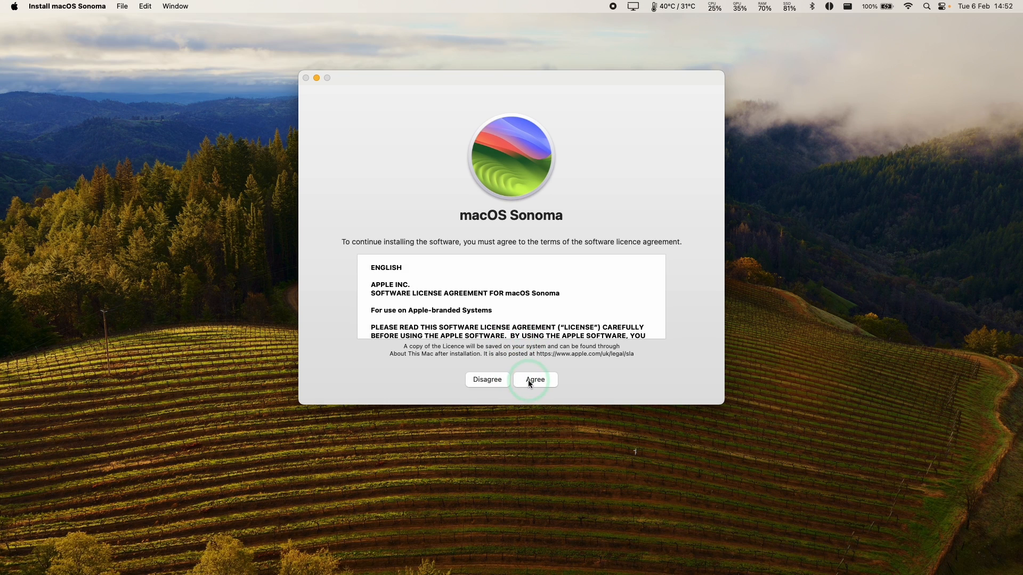
click(534, 380)
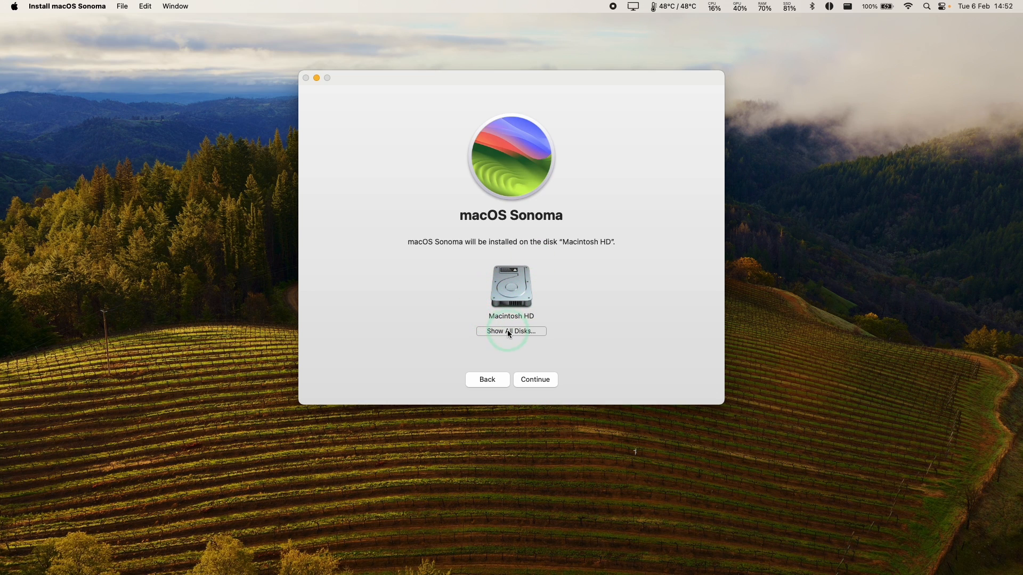
click(510, 331)
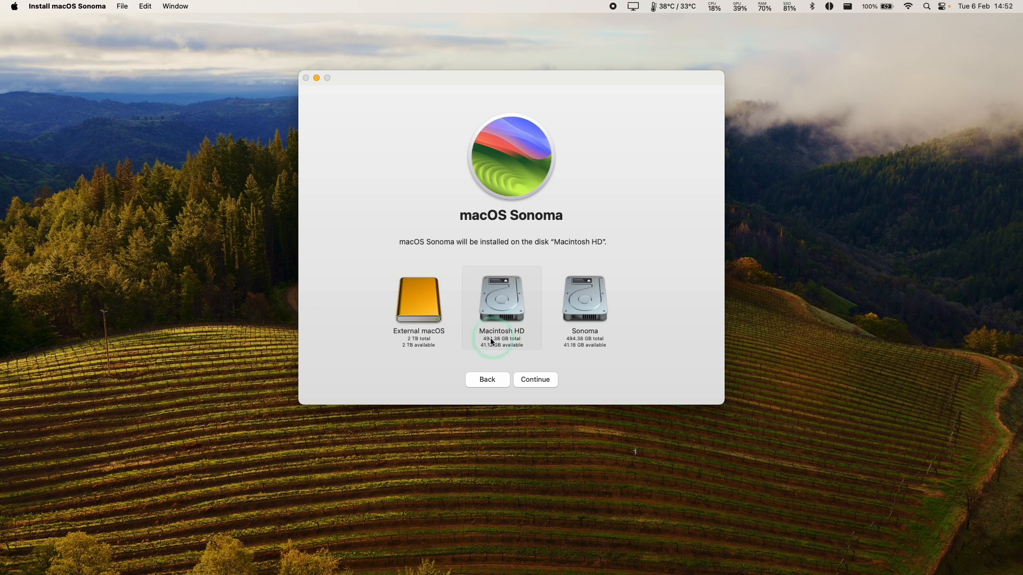
click(418, 300)
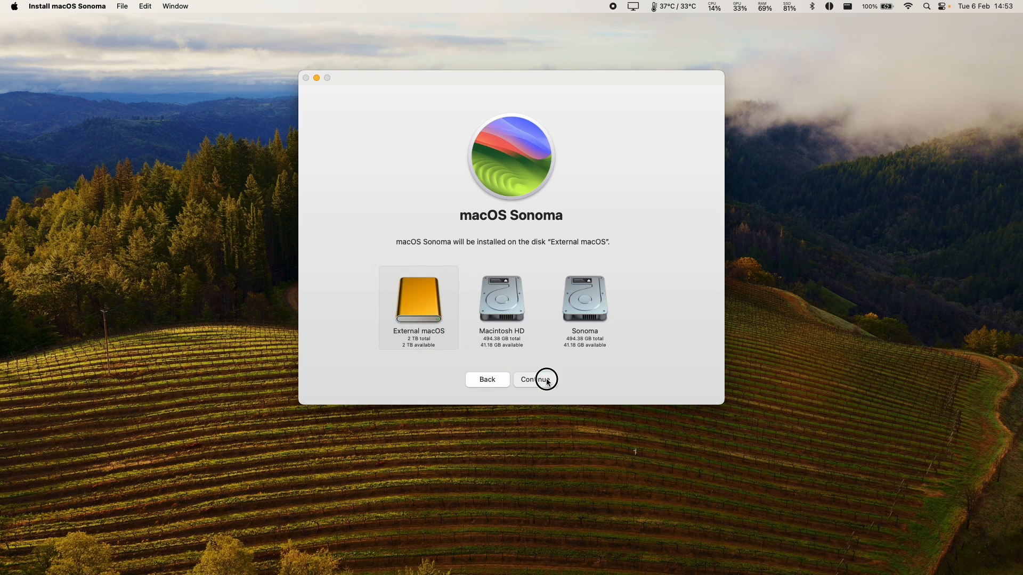
- Confirm External macOS, start installing with Admin as volume owner and authorise with the owner password
click(535, 379)
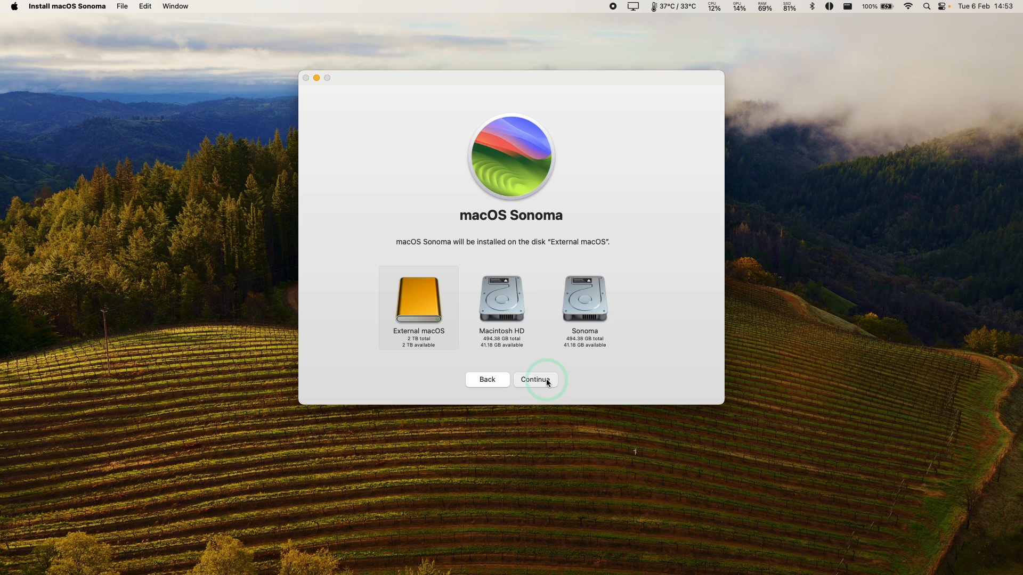
click(535, 379)
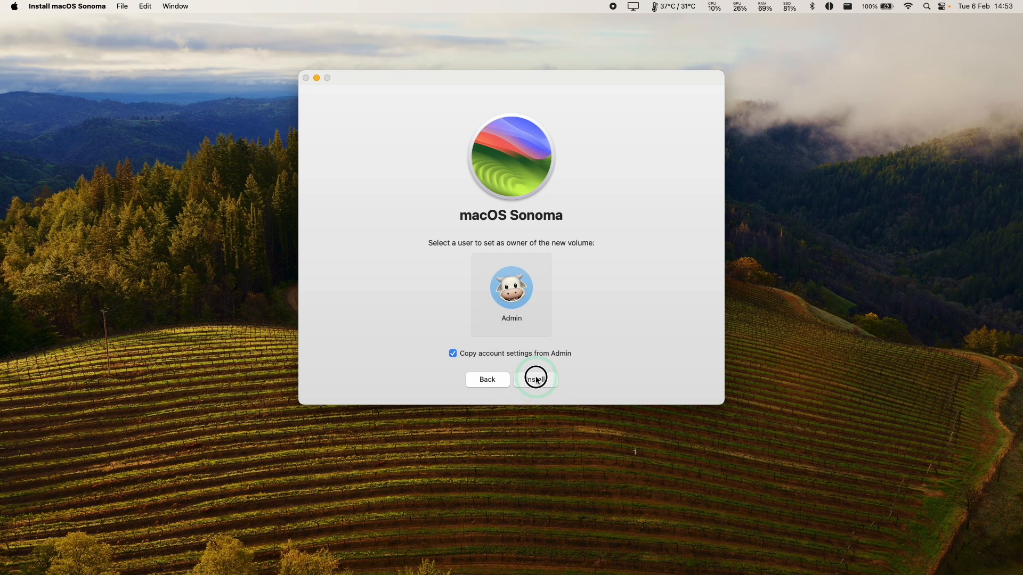
click(534, 380)
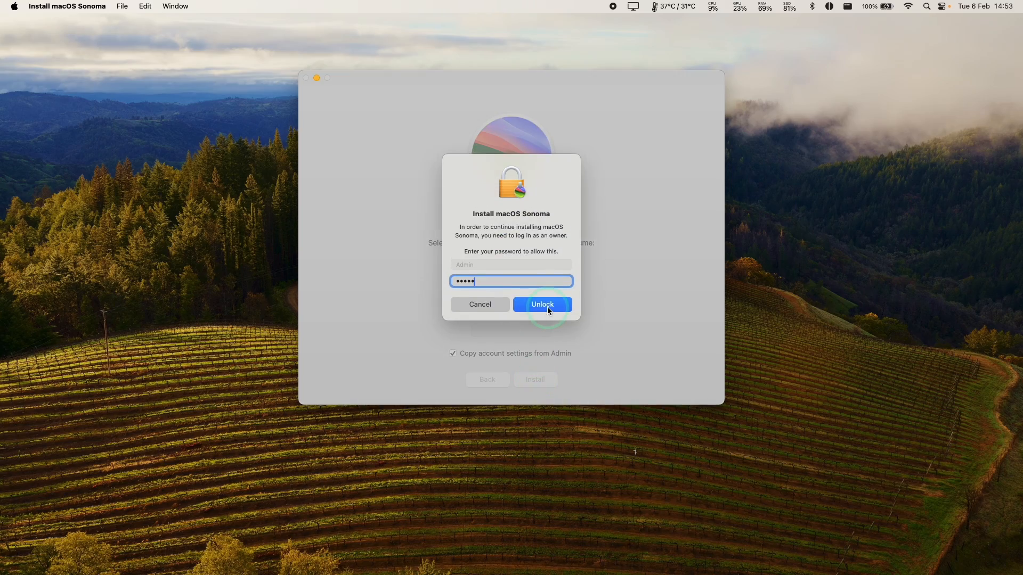
click(541, 304)
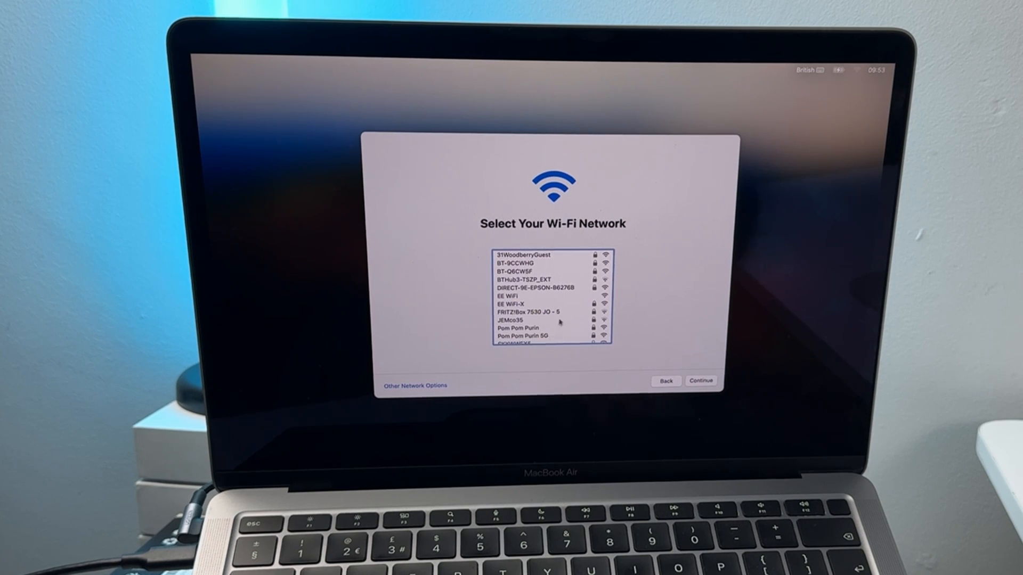
- Join Wi-Fi, agree to the iCloud terms and continue with a local Admin administrator account
click(701, 381)
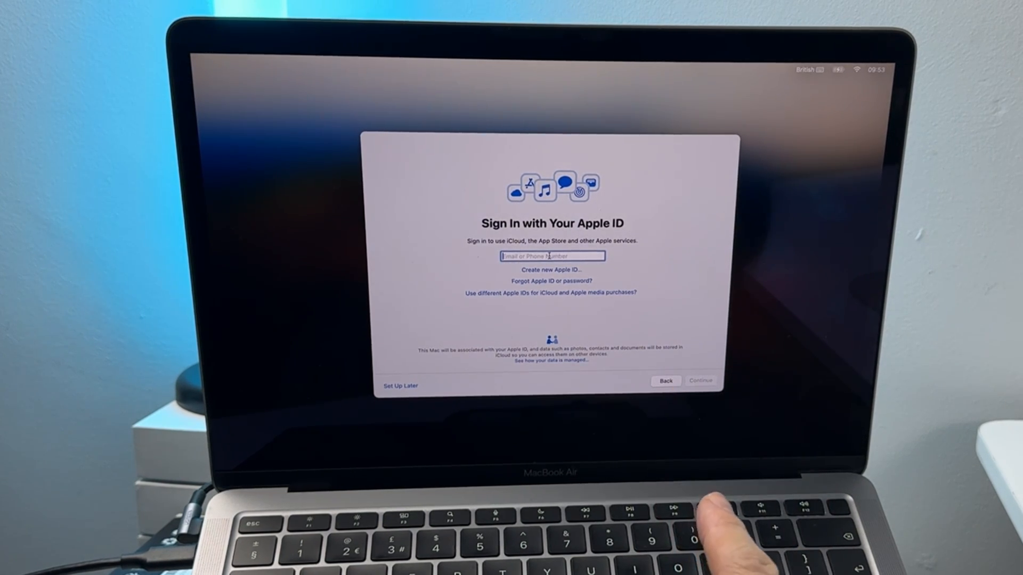
mouse_move(665, 424)
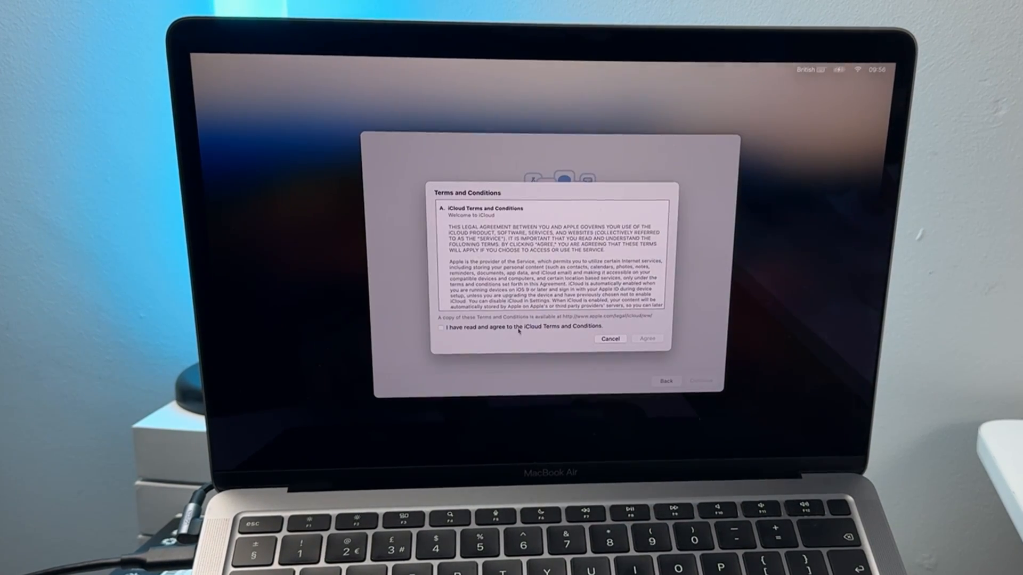
click(441, 327)
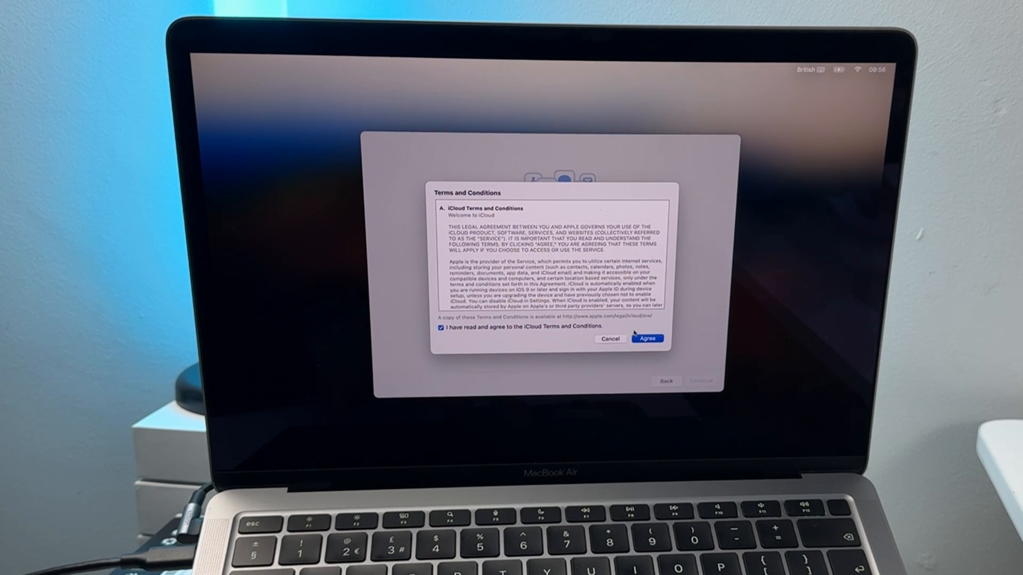
click(647, 338)
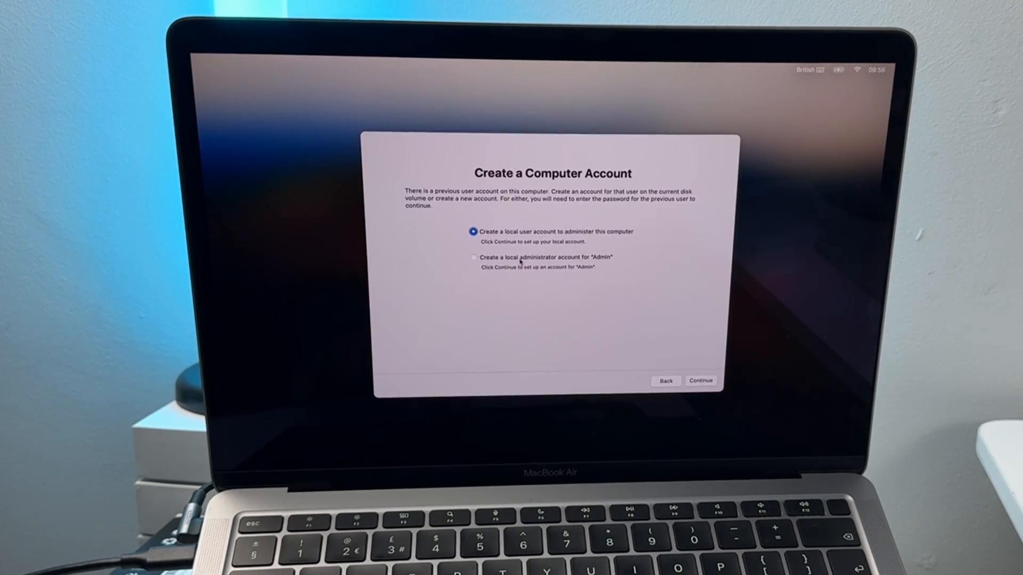
click(473, 257)
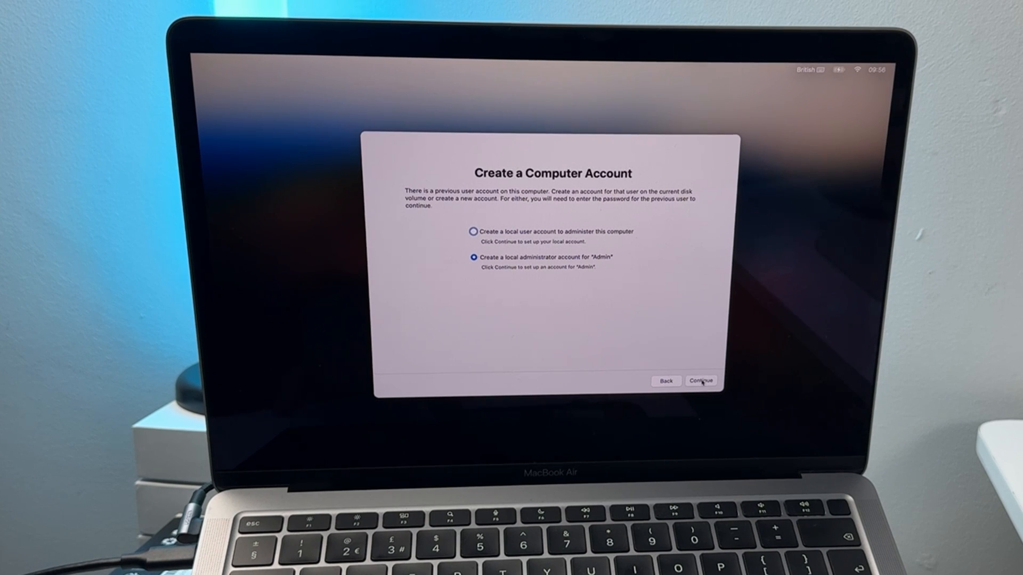
click(701, 380)
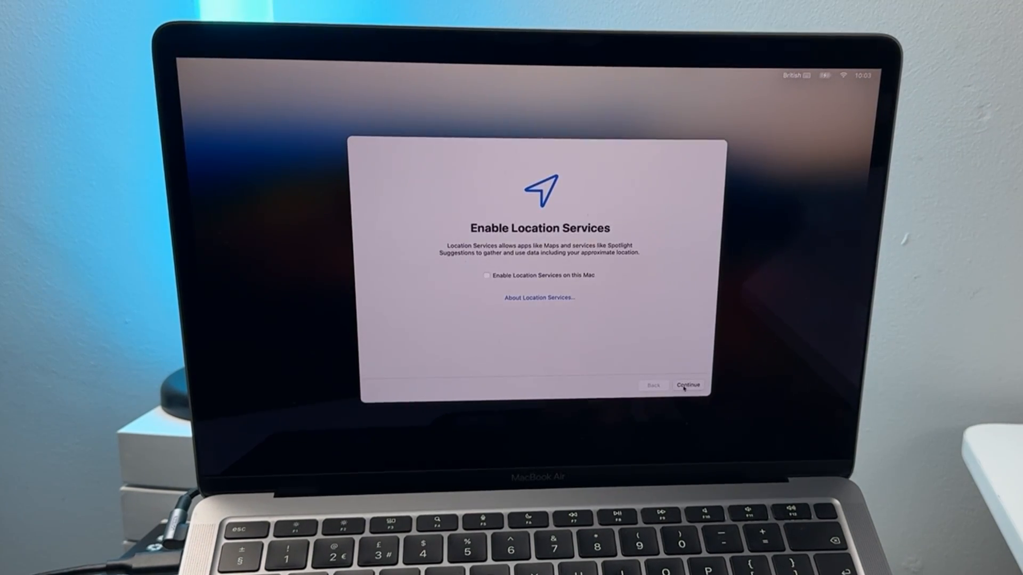
- Enable Location Services and continue past the analytics step to finish setup
click(486, 275)
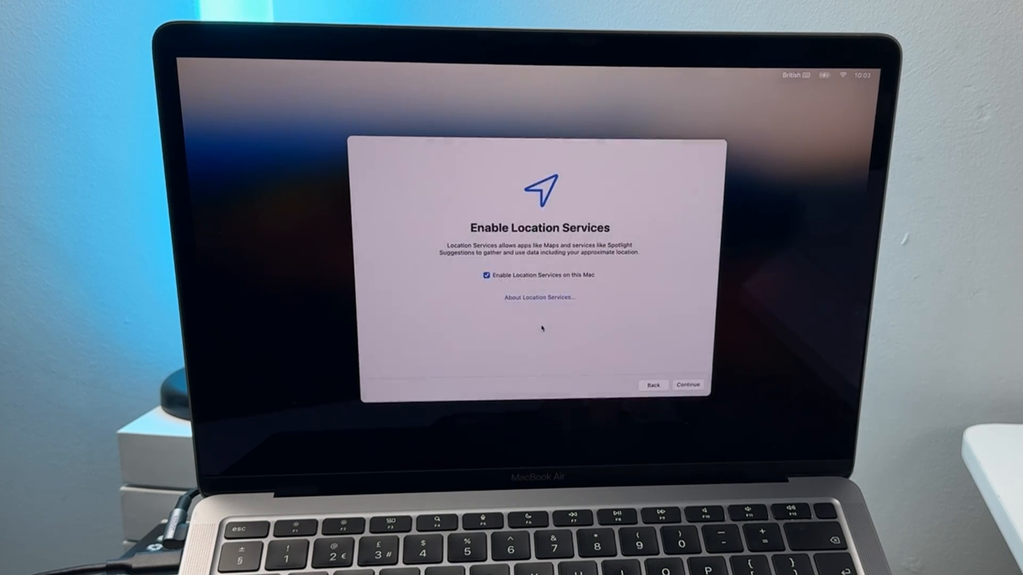
click(688, 385)
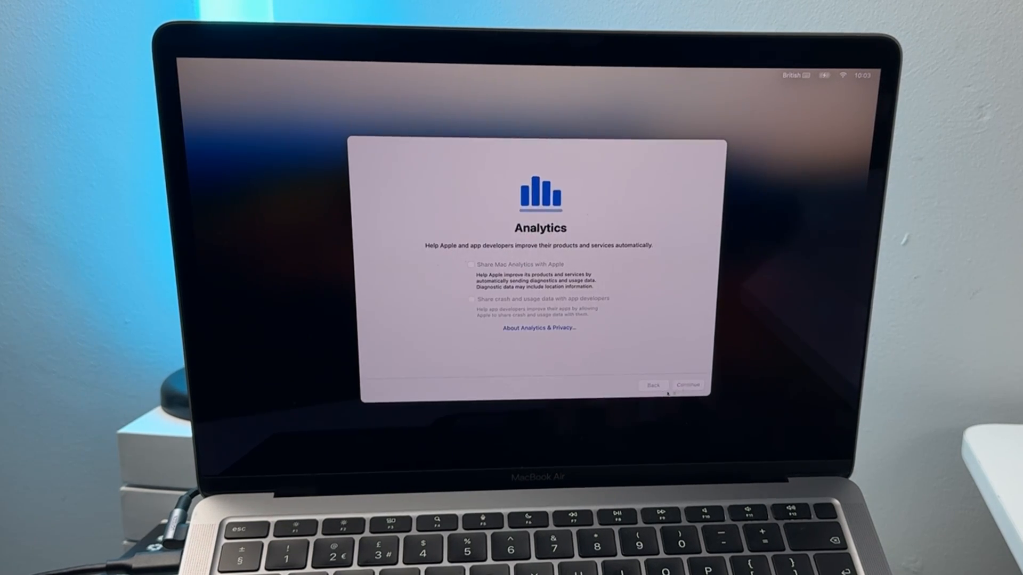
click(687, 386)
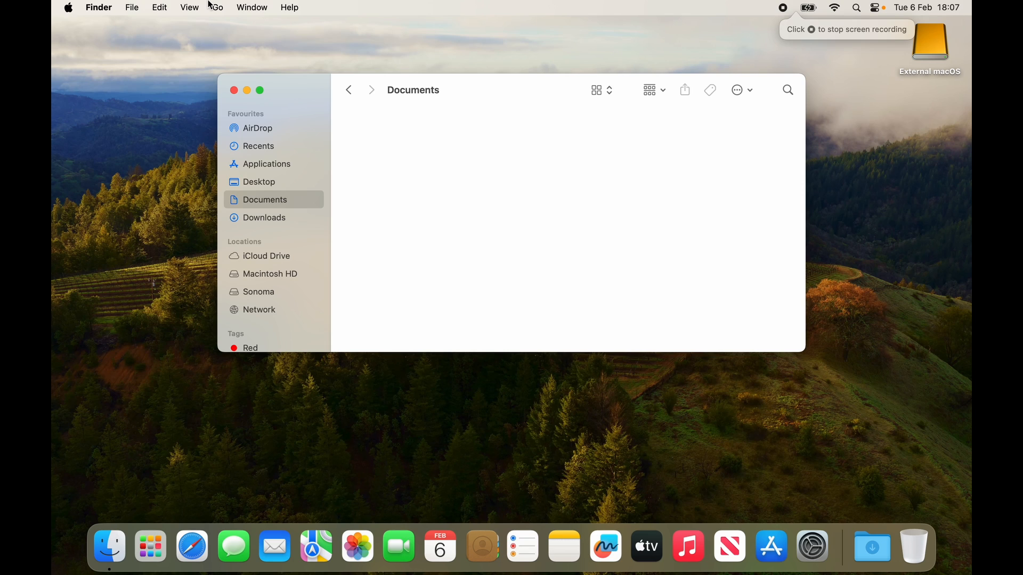
- Browse into the internal Macintosh HD's admin home folder and return to Documents
click(189, 8)
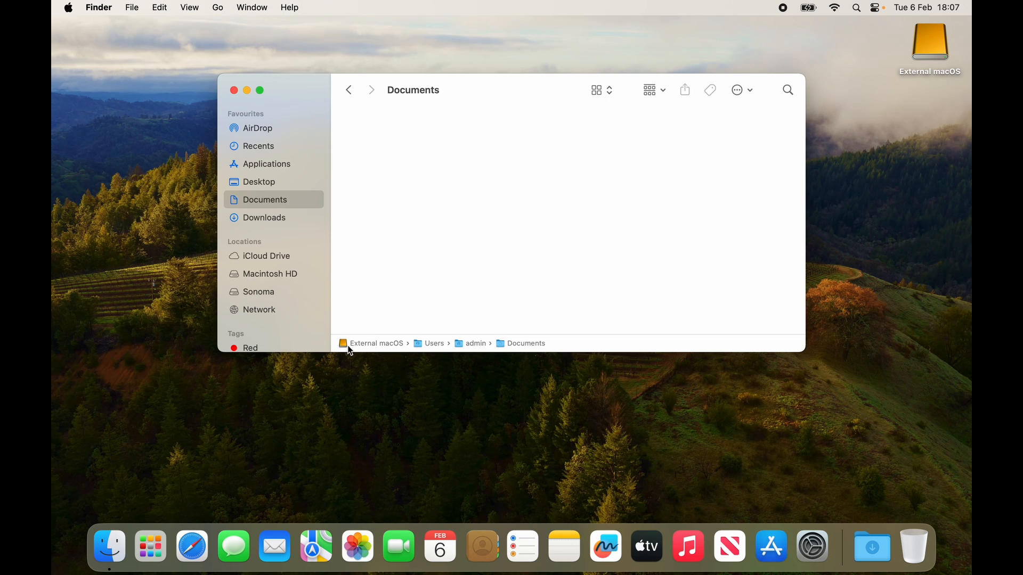
mouse_move(385, 349)
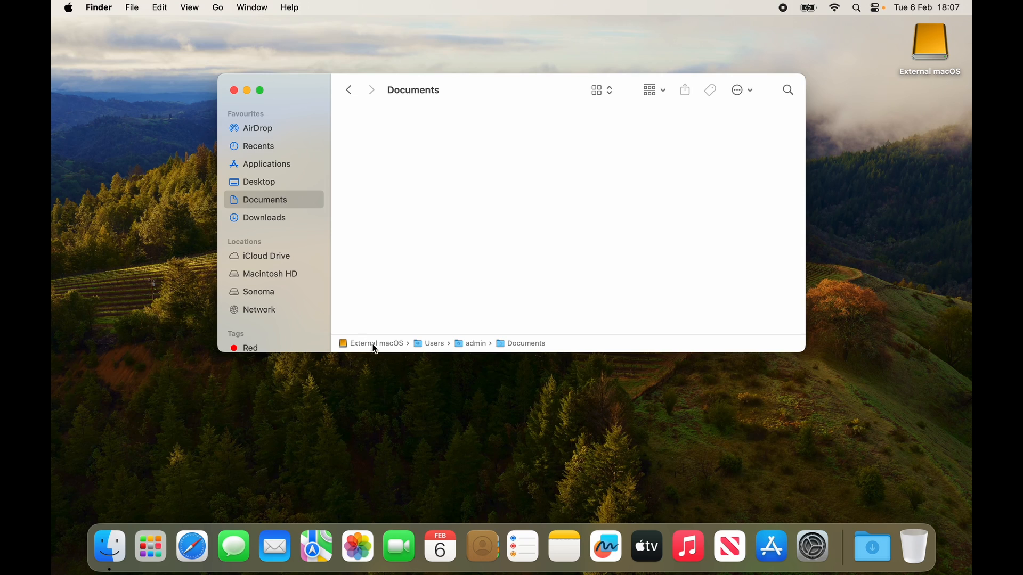
mouse_move(285, 277)
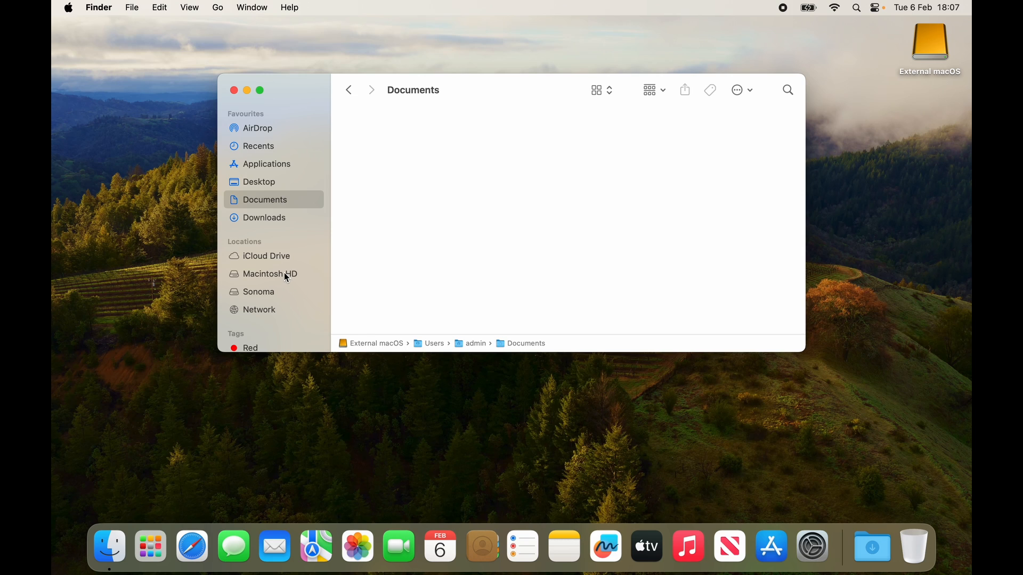
click(270, 274)
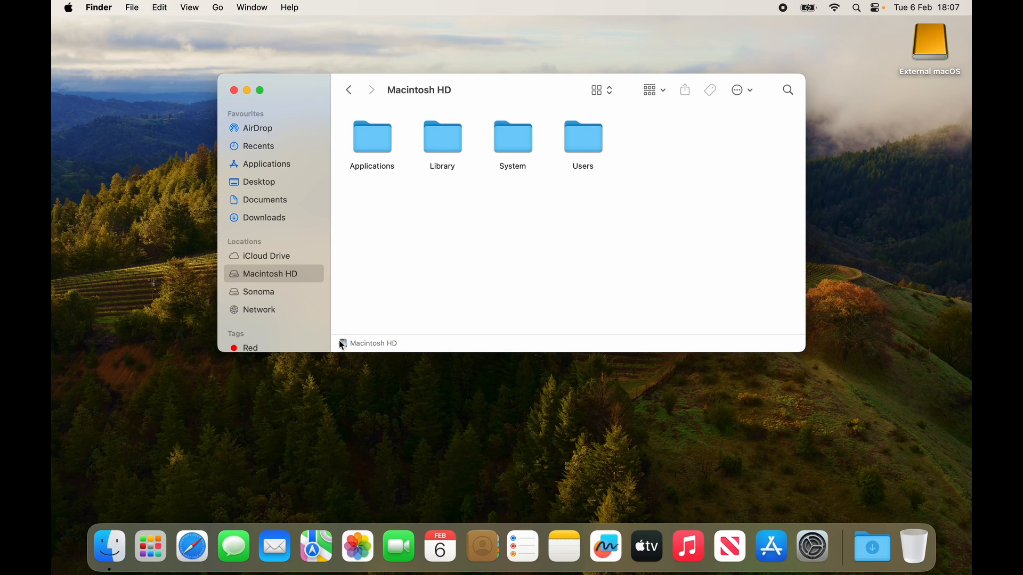
double_click(583, 137)
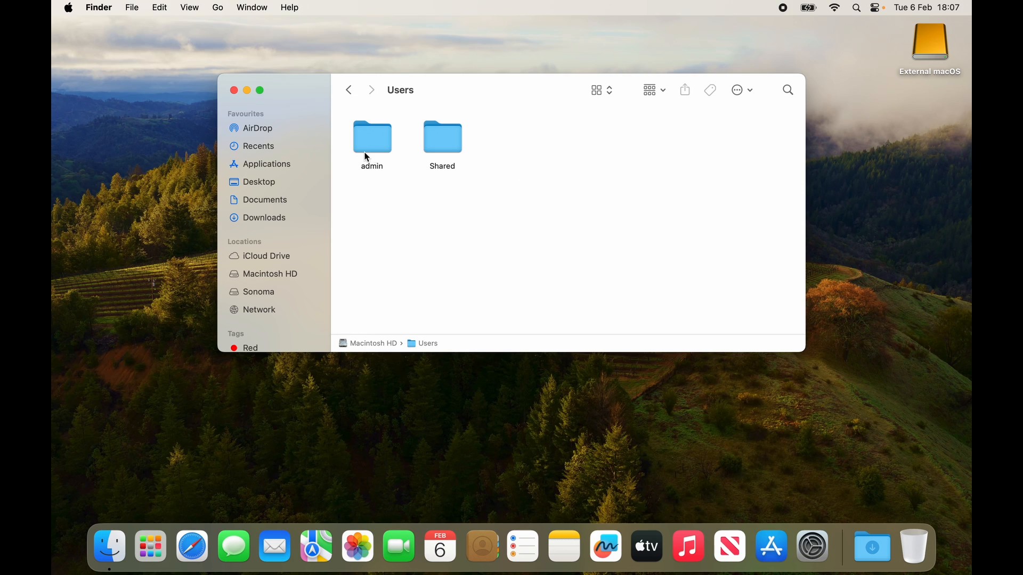
double_click(372, 137)
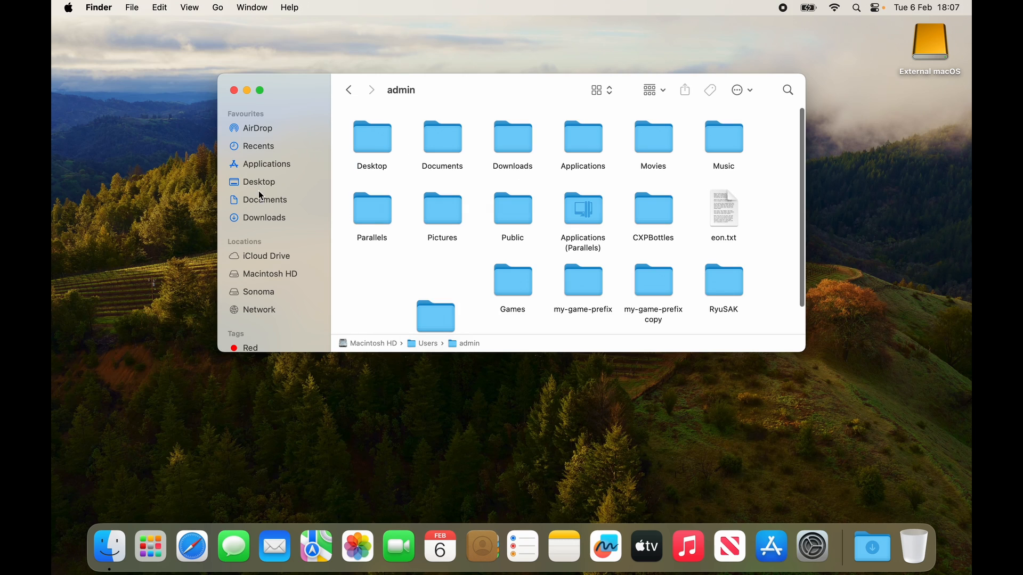
click(265, 200)
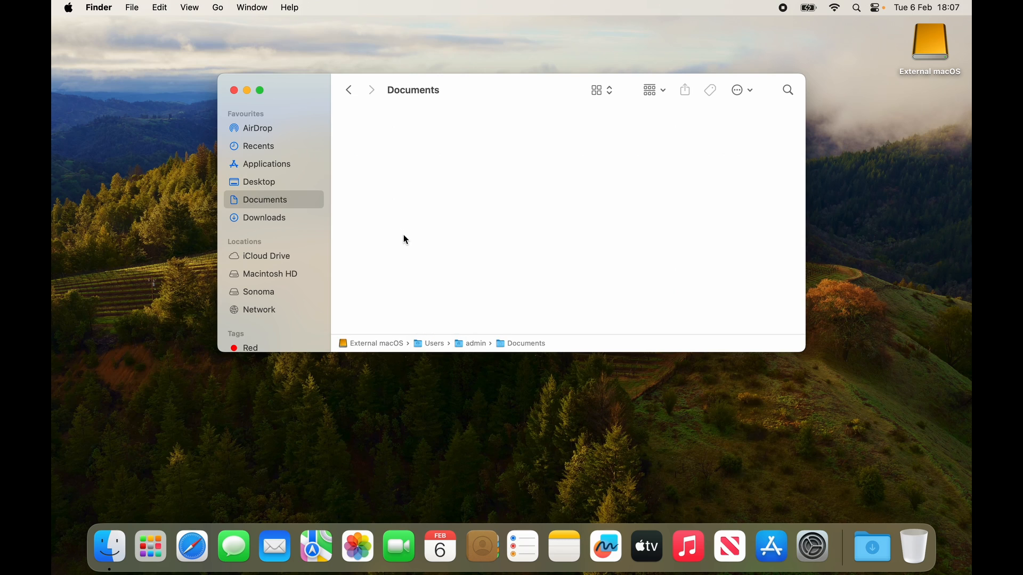
mouse_move(270, 274)
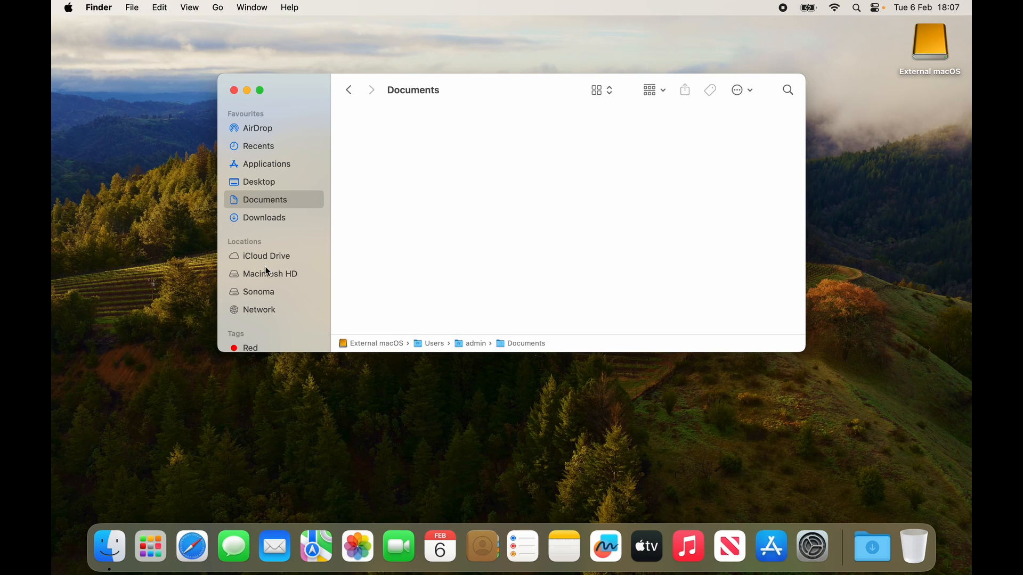
- View the External macOS volume's info (APFS, 2 TB, 1.98 TB available) and close the empty Documents window
right_click(376, 343)
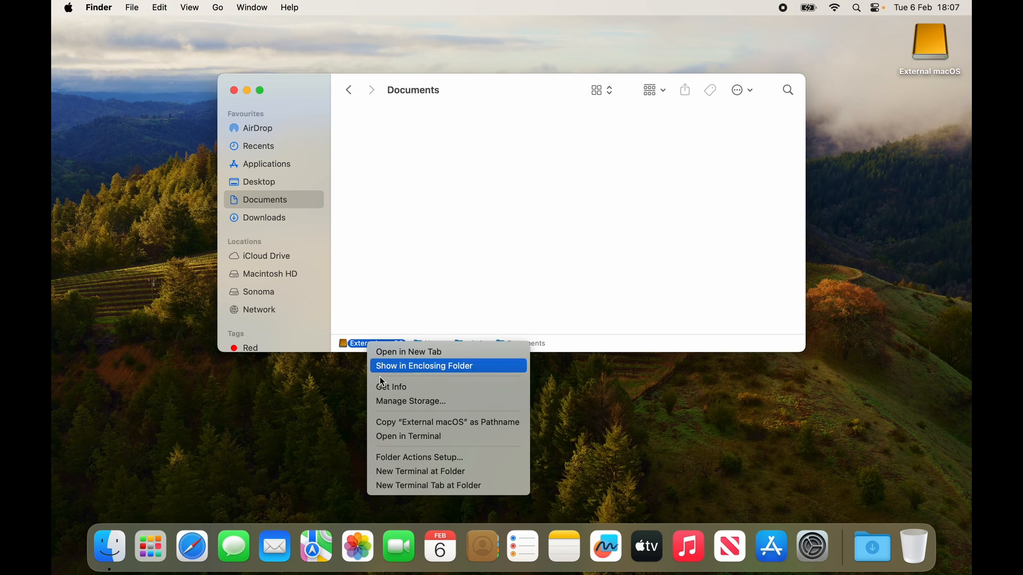
click(391, 385)
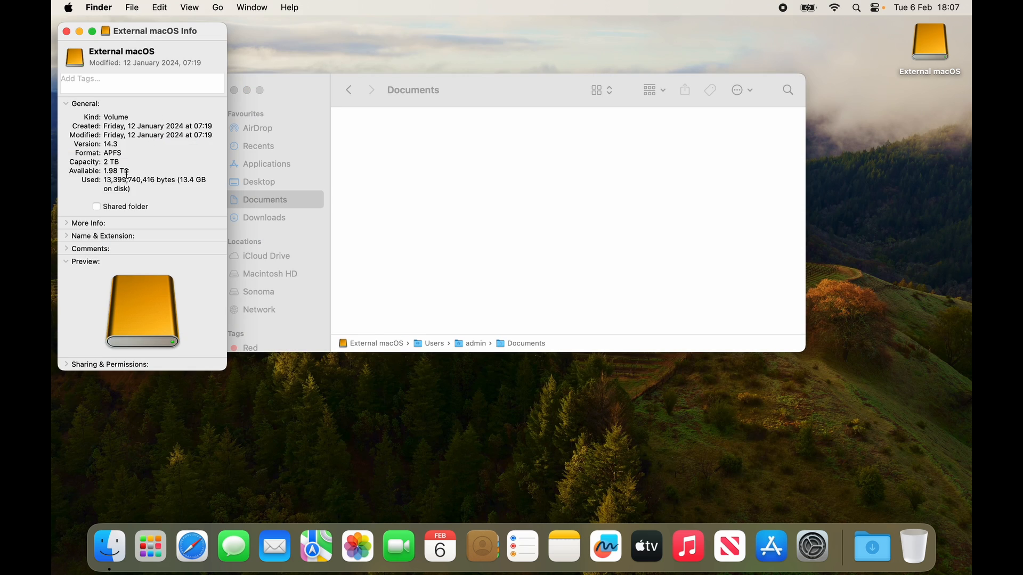
click(66, 31)
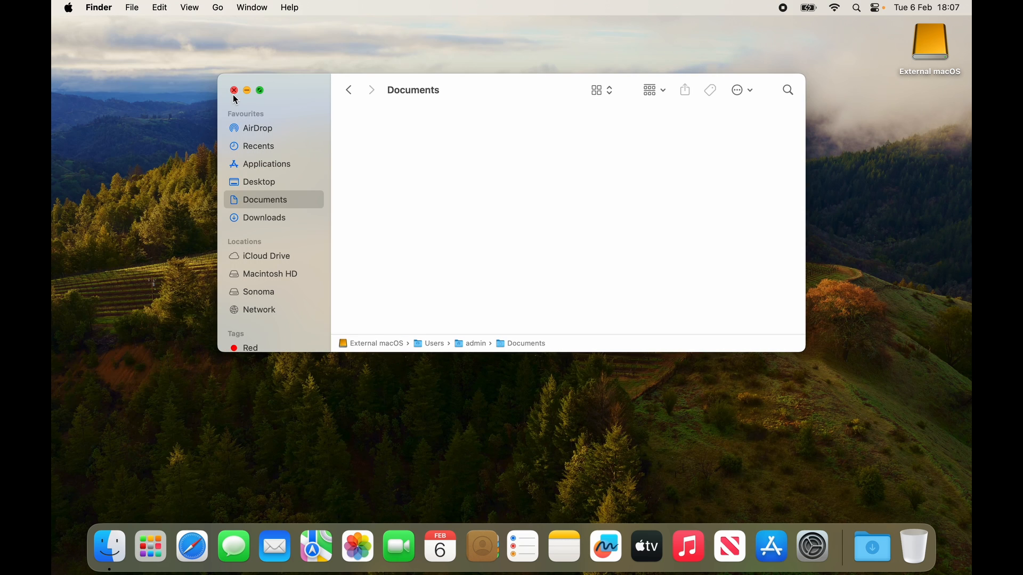
click(233, 89)
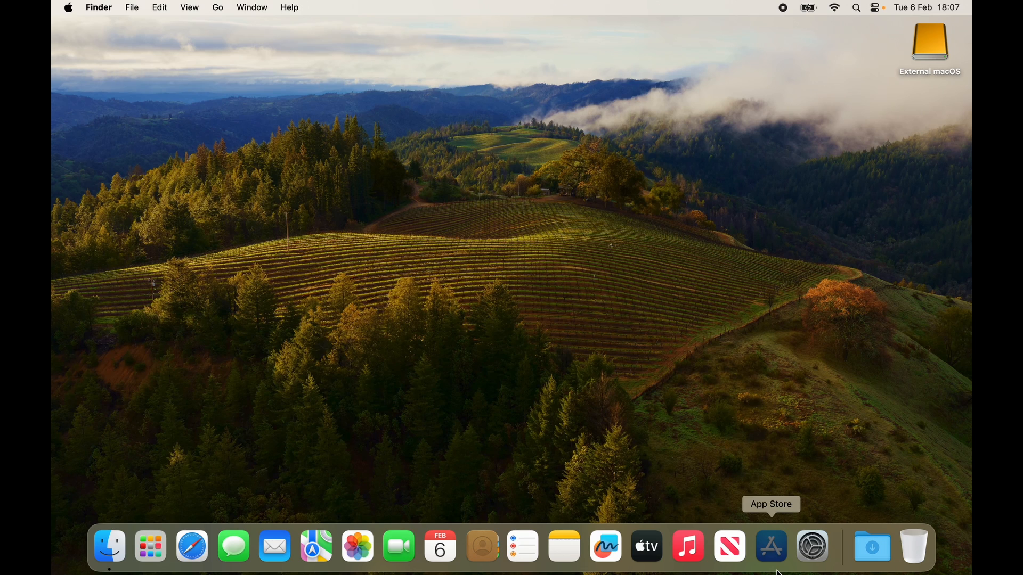
mouse_move(704, 490)
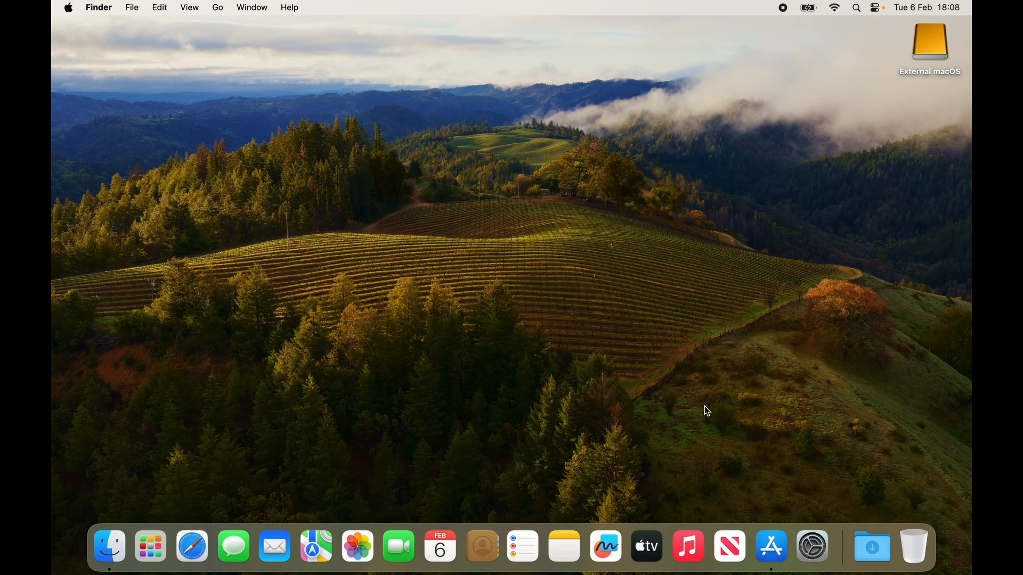
- Start downloading Death Stranding Director's Cut from the App Store
click(729, 546)
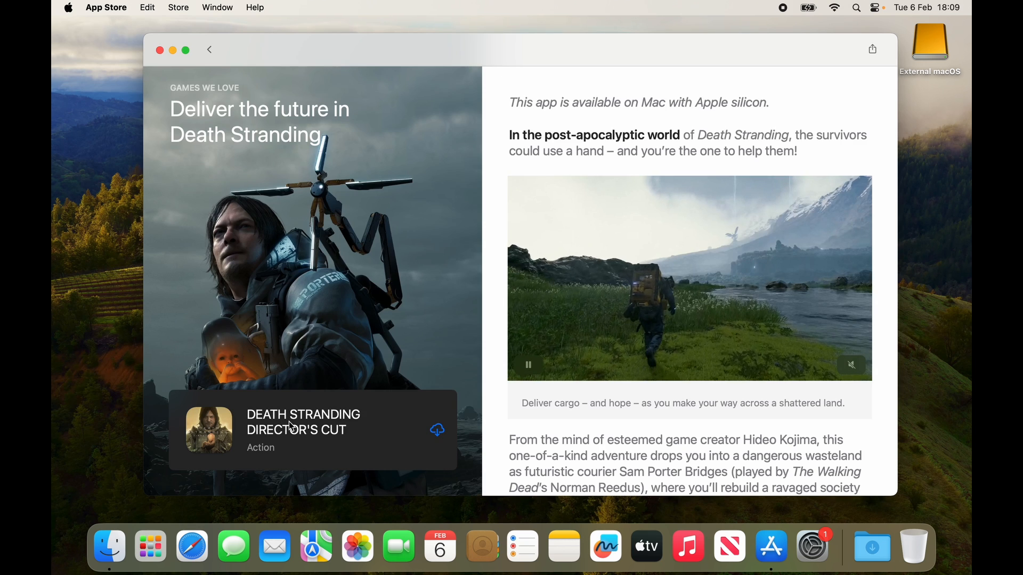
click(436, 430)
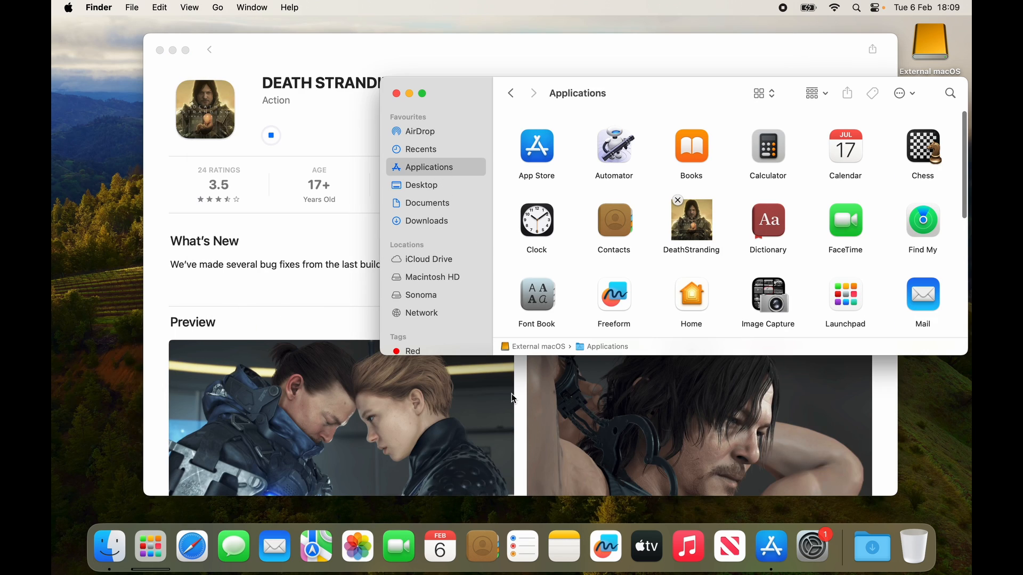
mouse_move(716, 181)
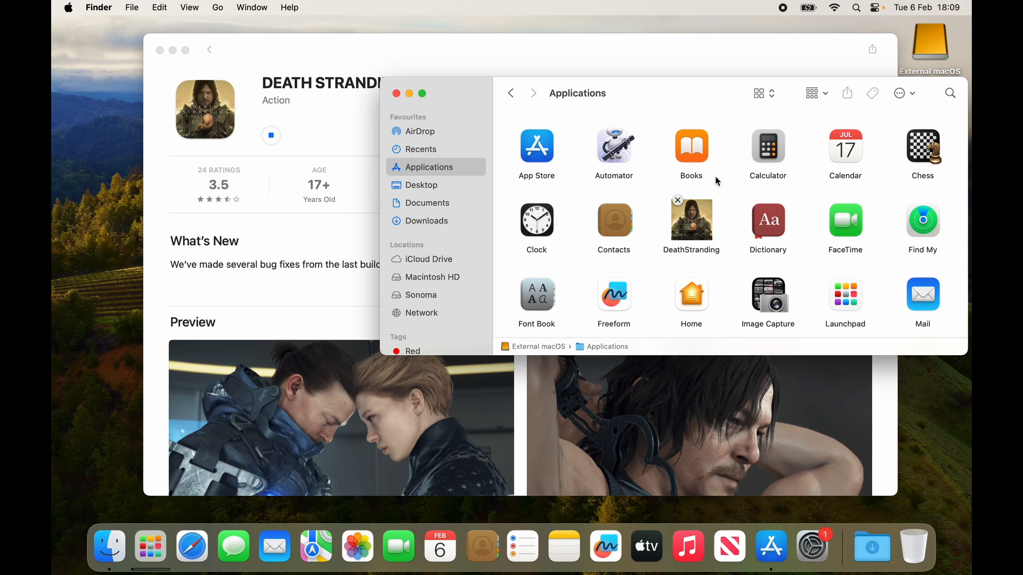
- Watch DeathStranding finish downloading in list view, then minimise its App Store page
click(757, 93)
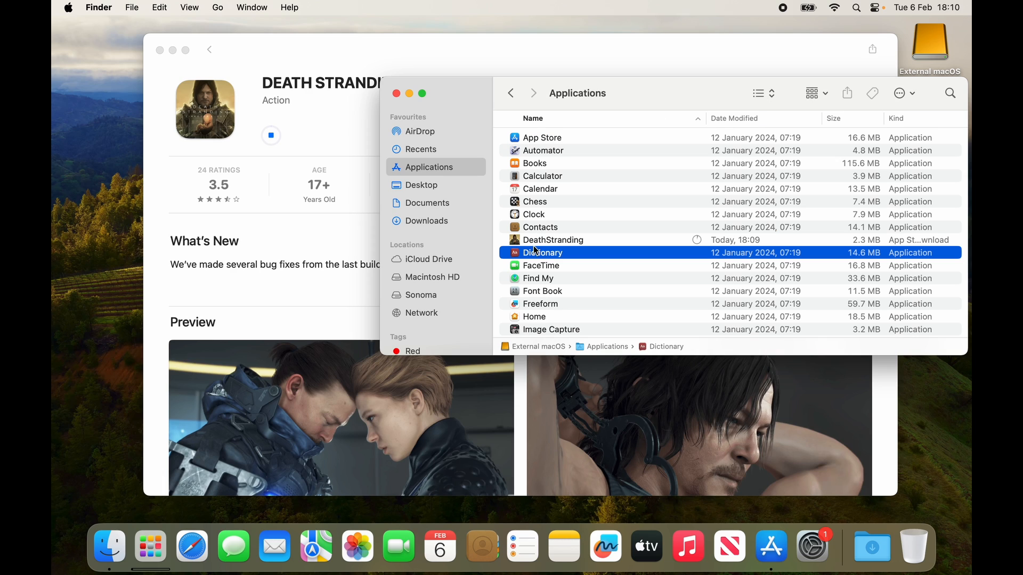
click(551, 239)
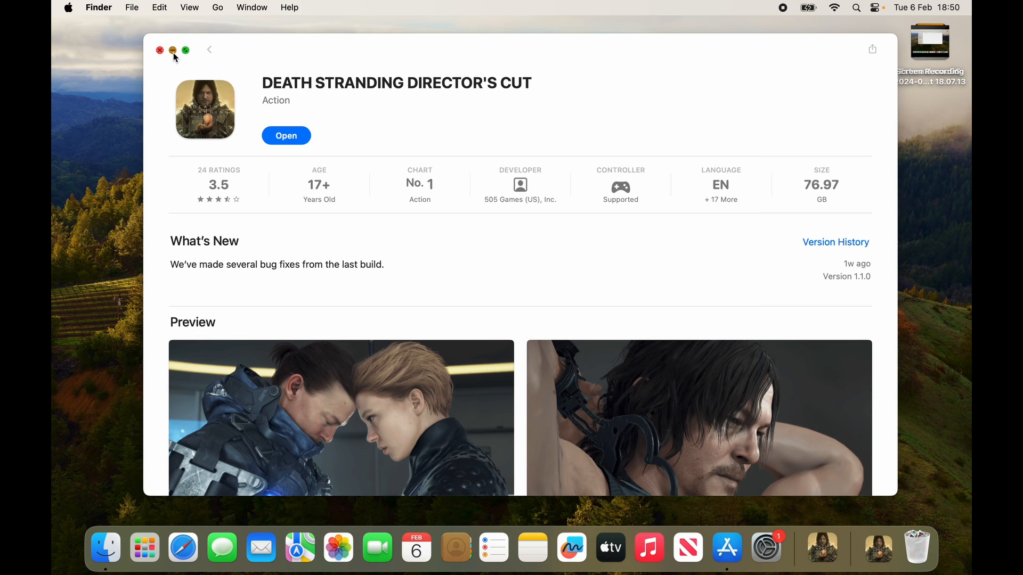
click(159, 50)
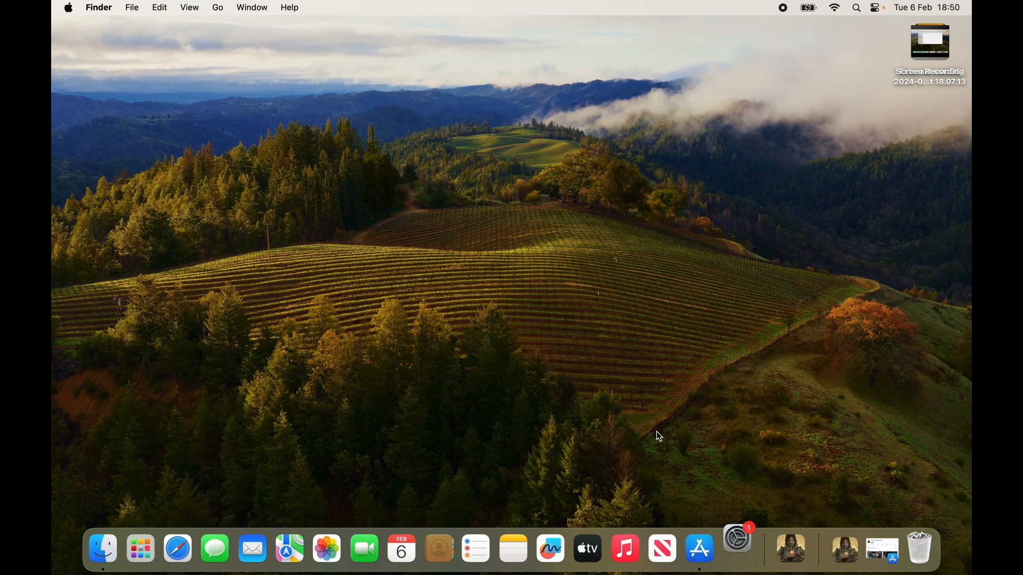
mouse_move(699, 548)
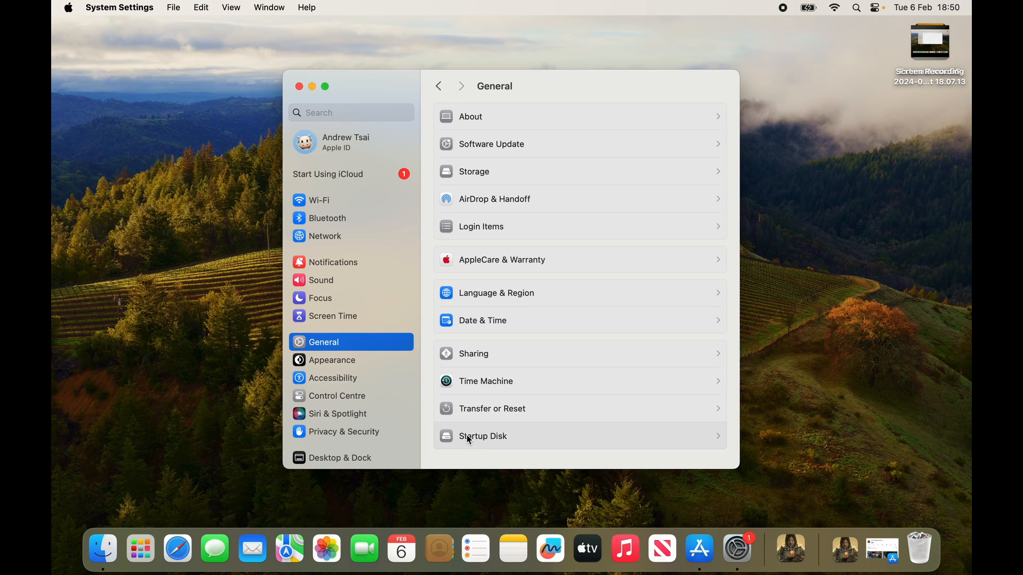
- Go to General > Startup Disk, reaching the admin password prompt
click(482, 436)
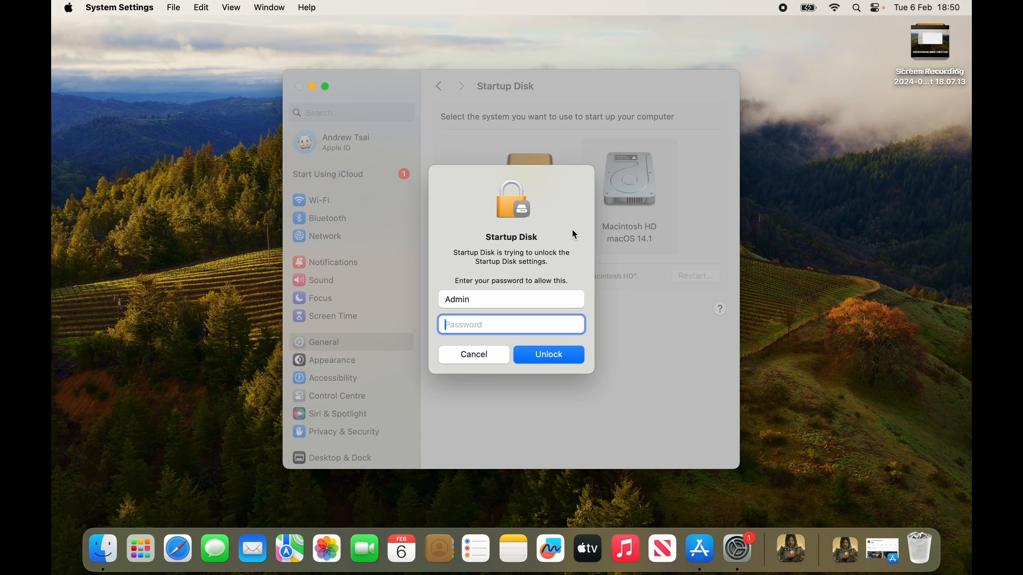
mouse_move(668, 129)
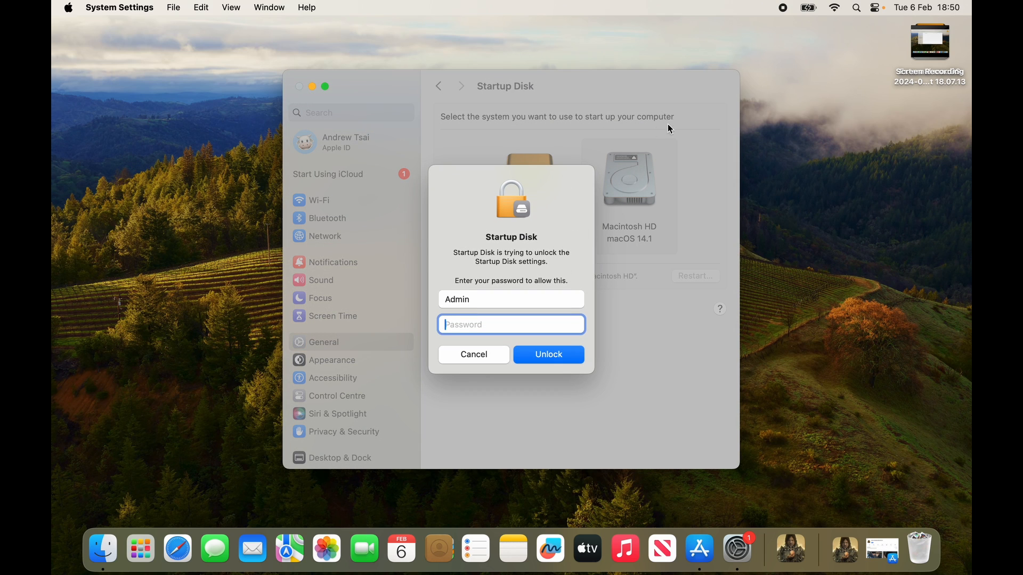
mouse_move(788, 20)
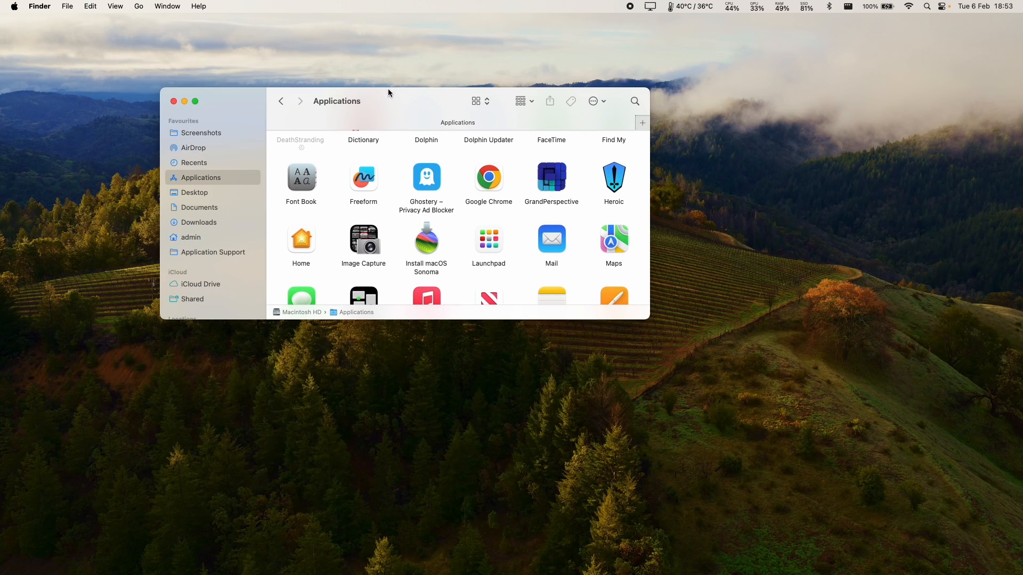
- Browse into External macOS > Applications where the 77.49 GB DeathStranding app sits
click(205, 346)
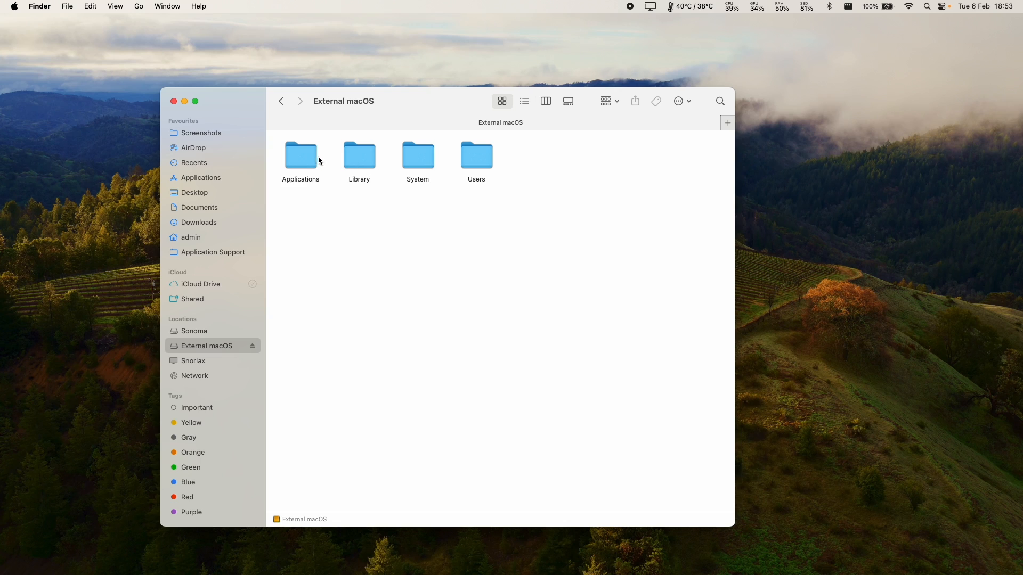
double_click(301, 154)
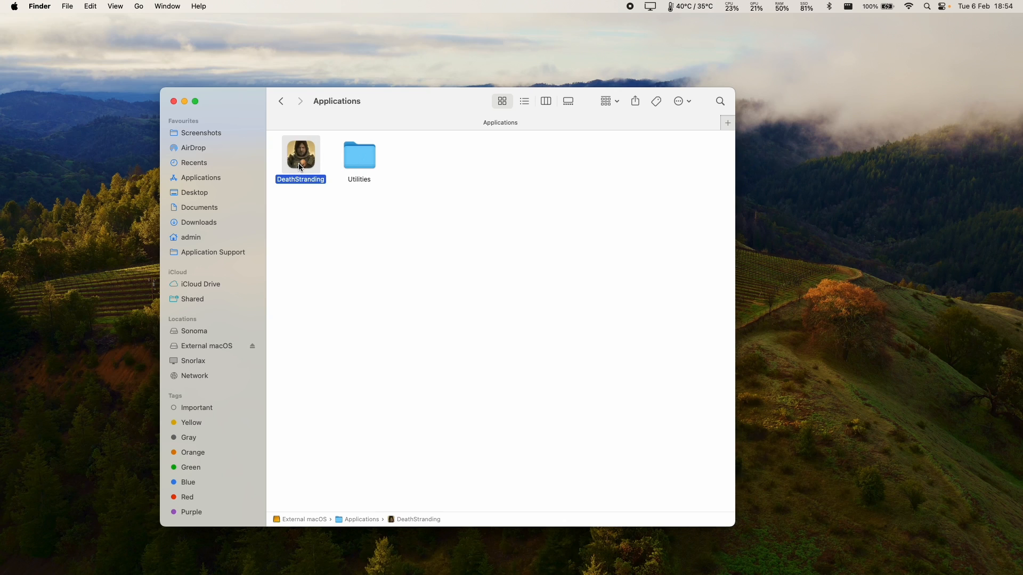
click(200, 178)
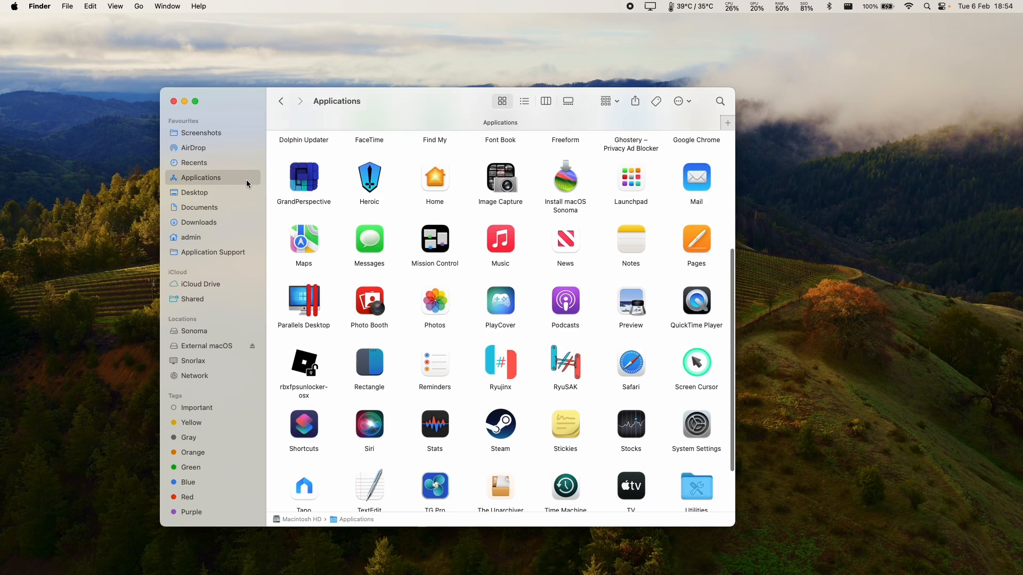
mouse_move(295, 527)
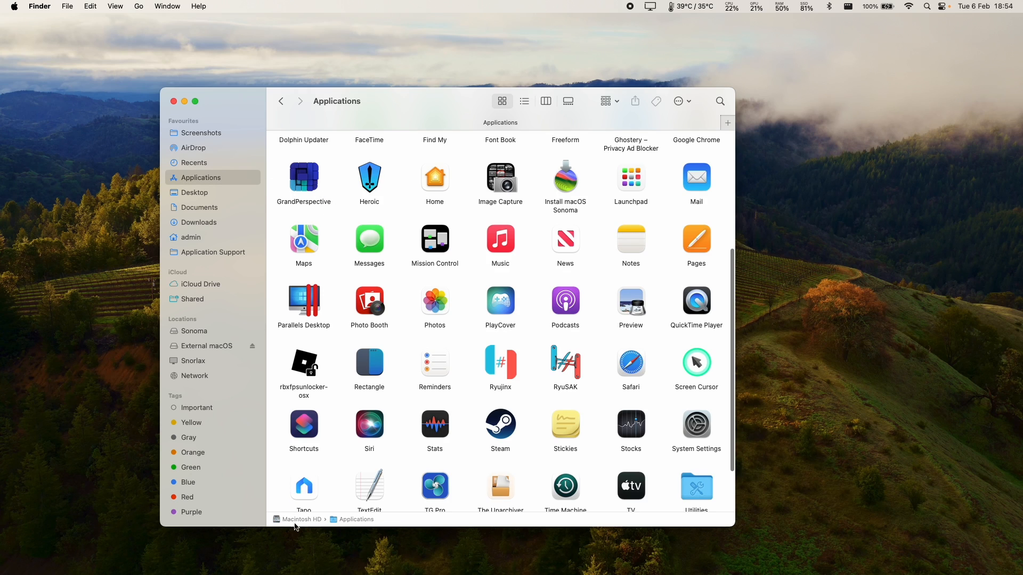
- Check Macintosh HD's capacity via Get Info, then close the DeathStranding info panel
right_click(301, 518)
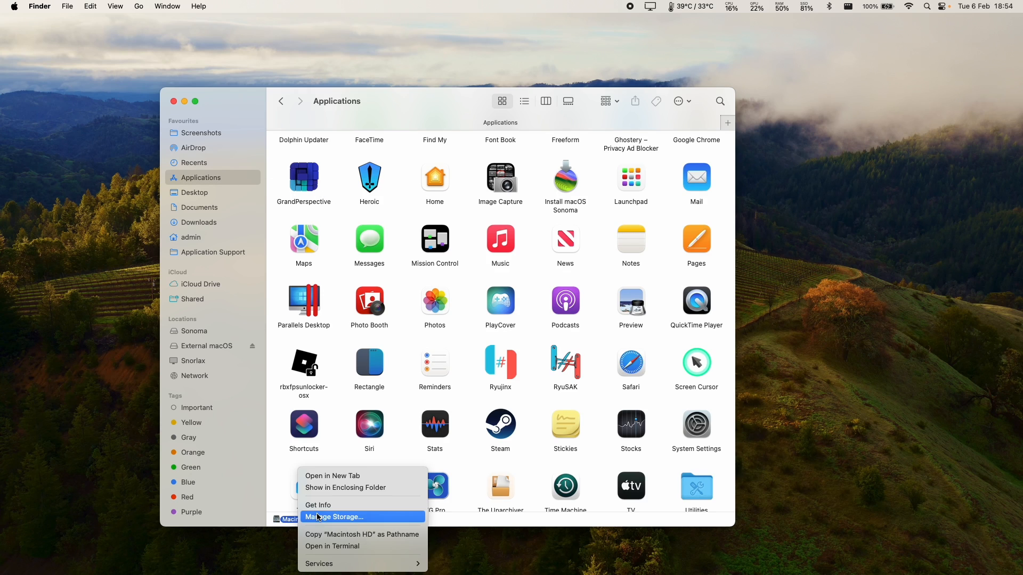
click(318, 505)
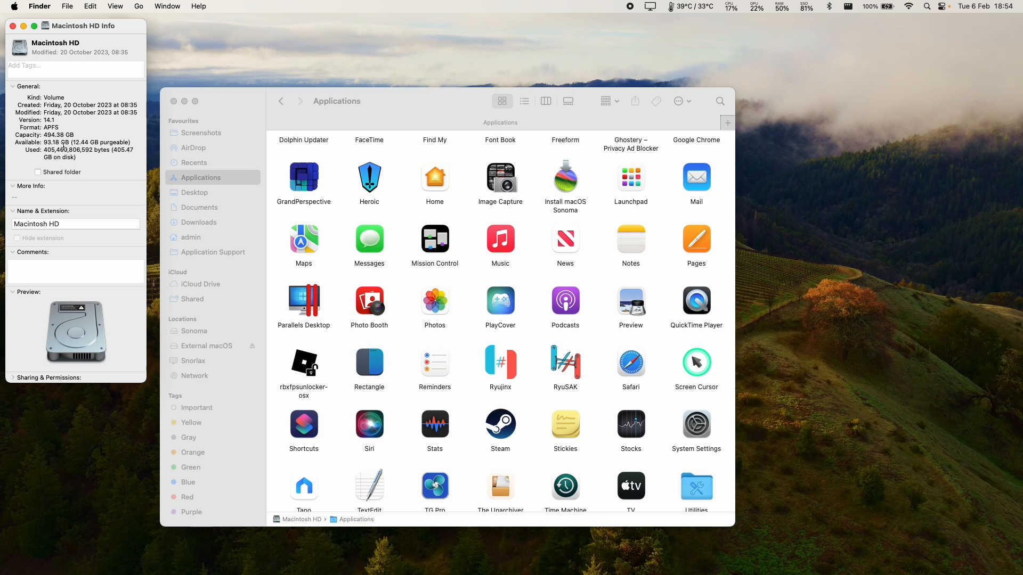
mouse_move(11, 26)
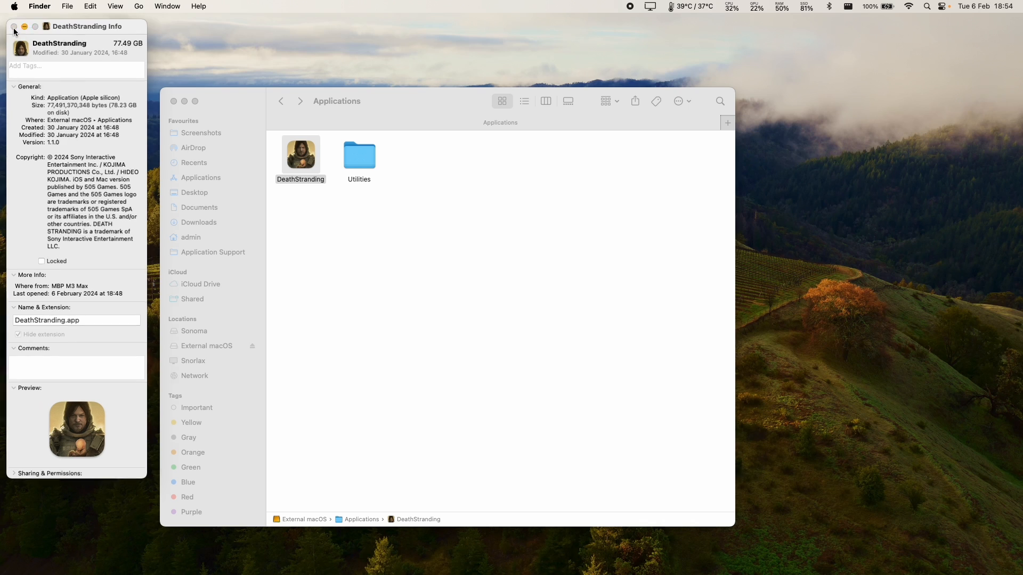
click(13, 26)
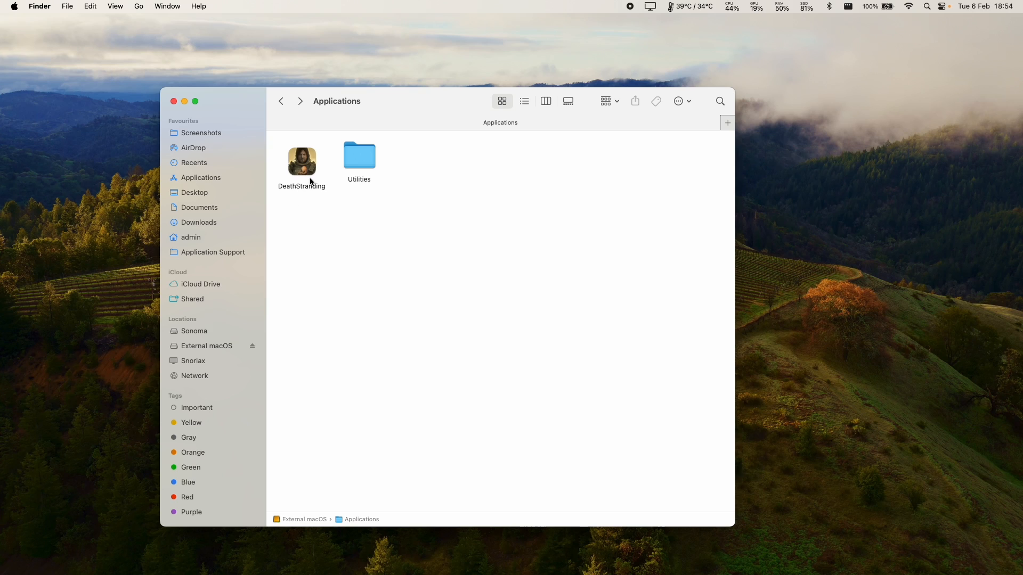
- Launch DeathStranding from the external drive, then return to External macOS > Applications
click(302, 159)
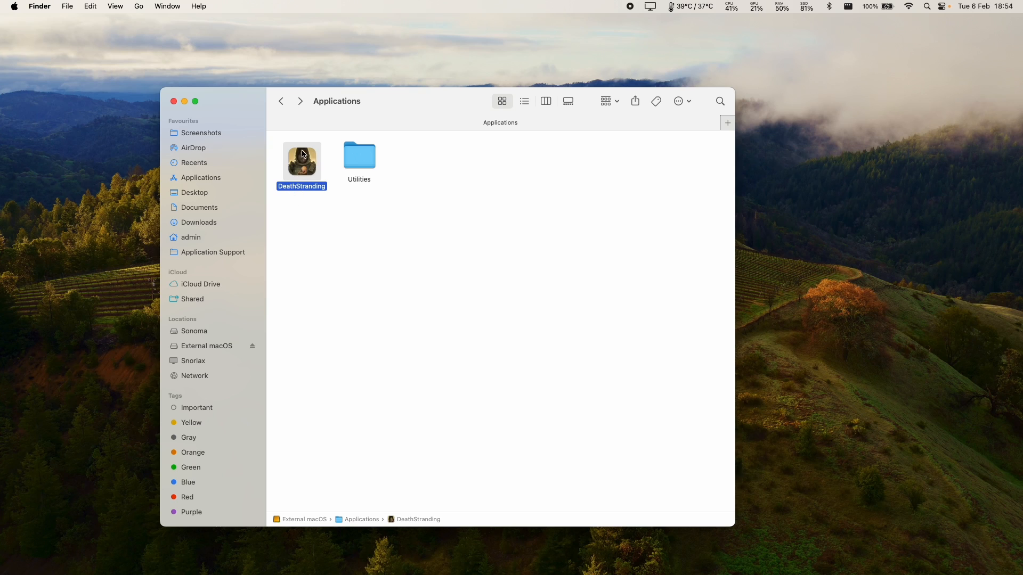
mouse_move(306, 172)
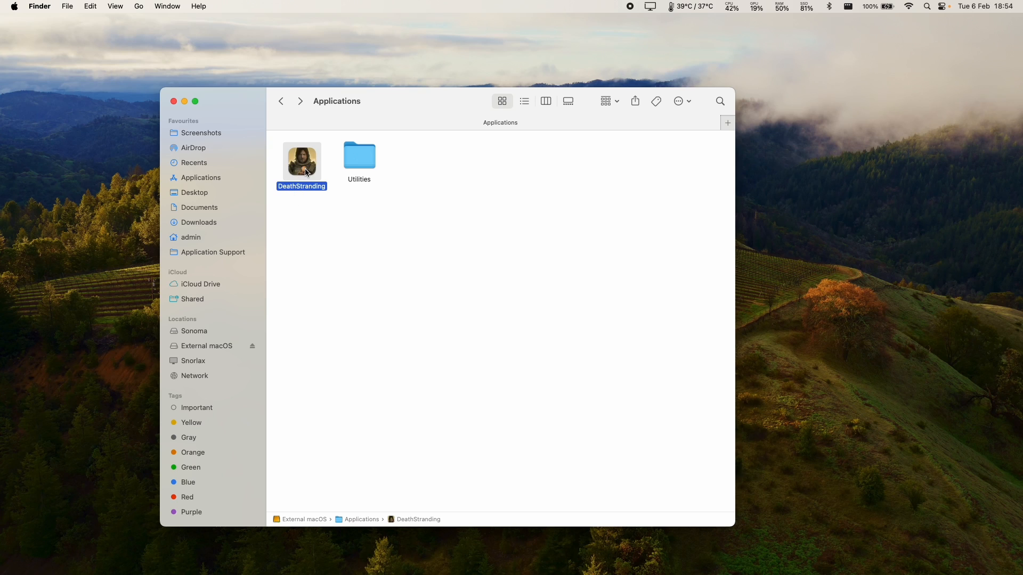
double_click(302, 160)
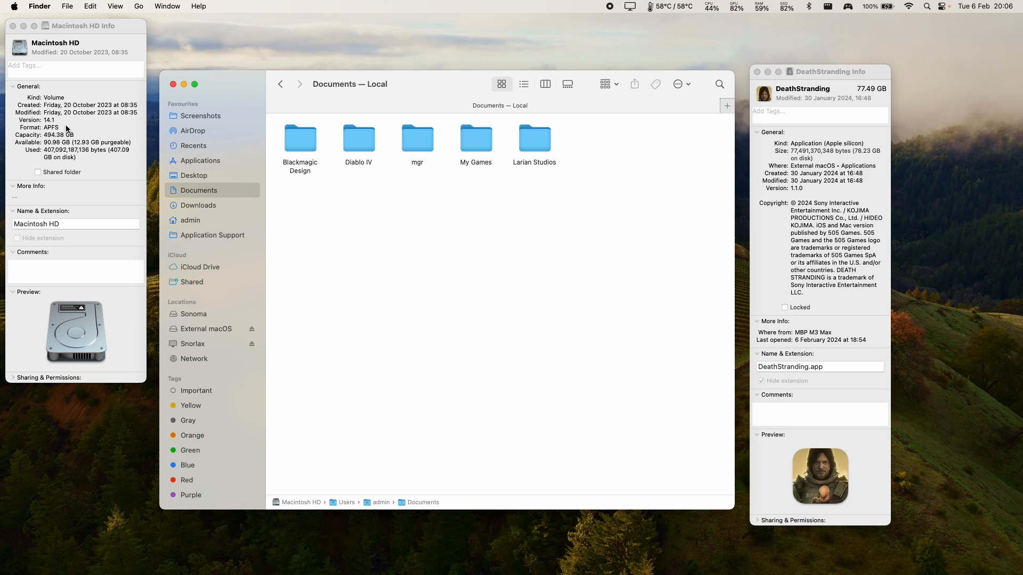
click(205, 328)
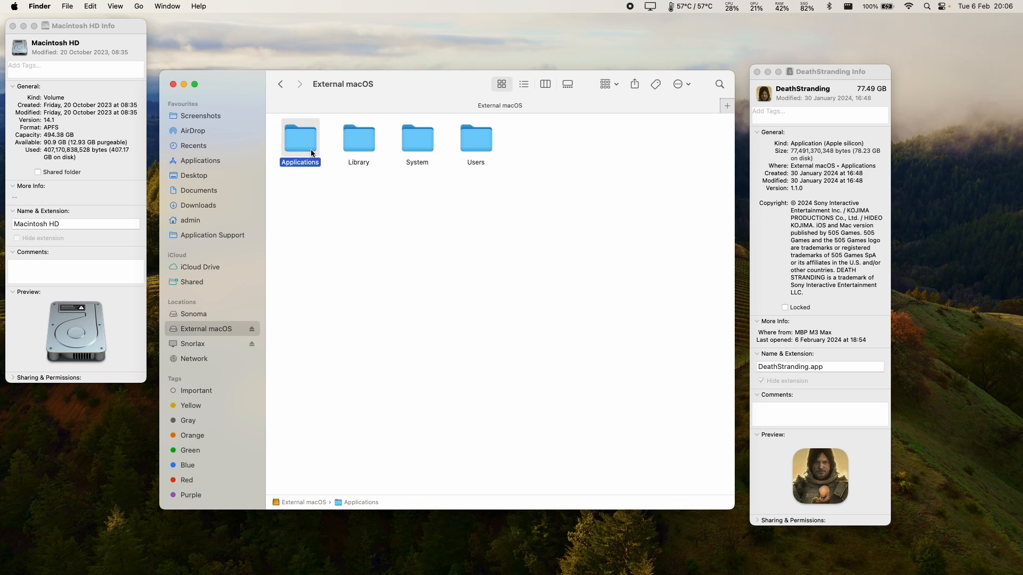
double_click(299, 139)
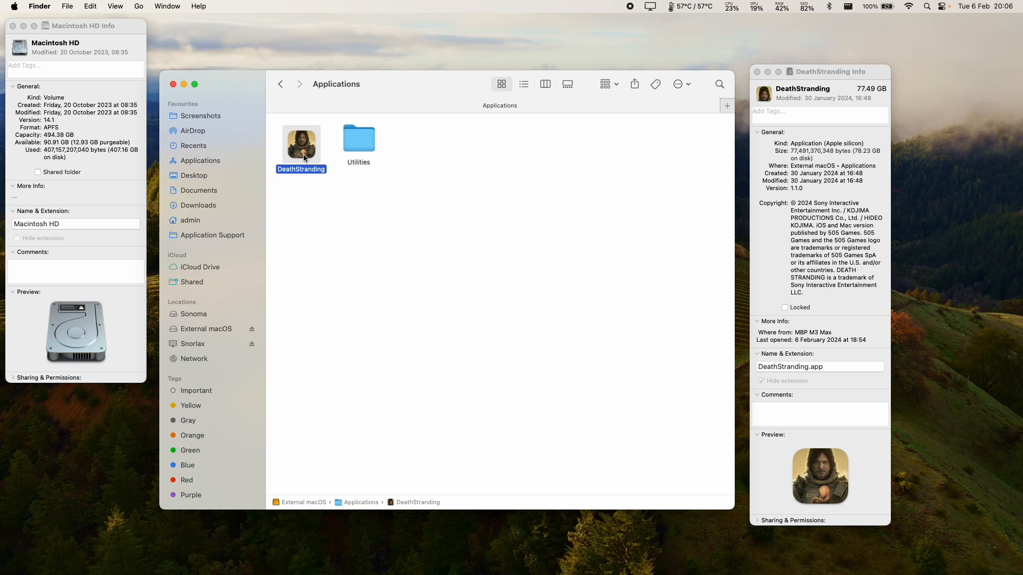